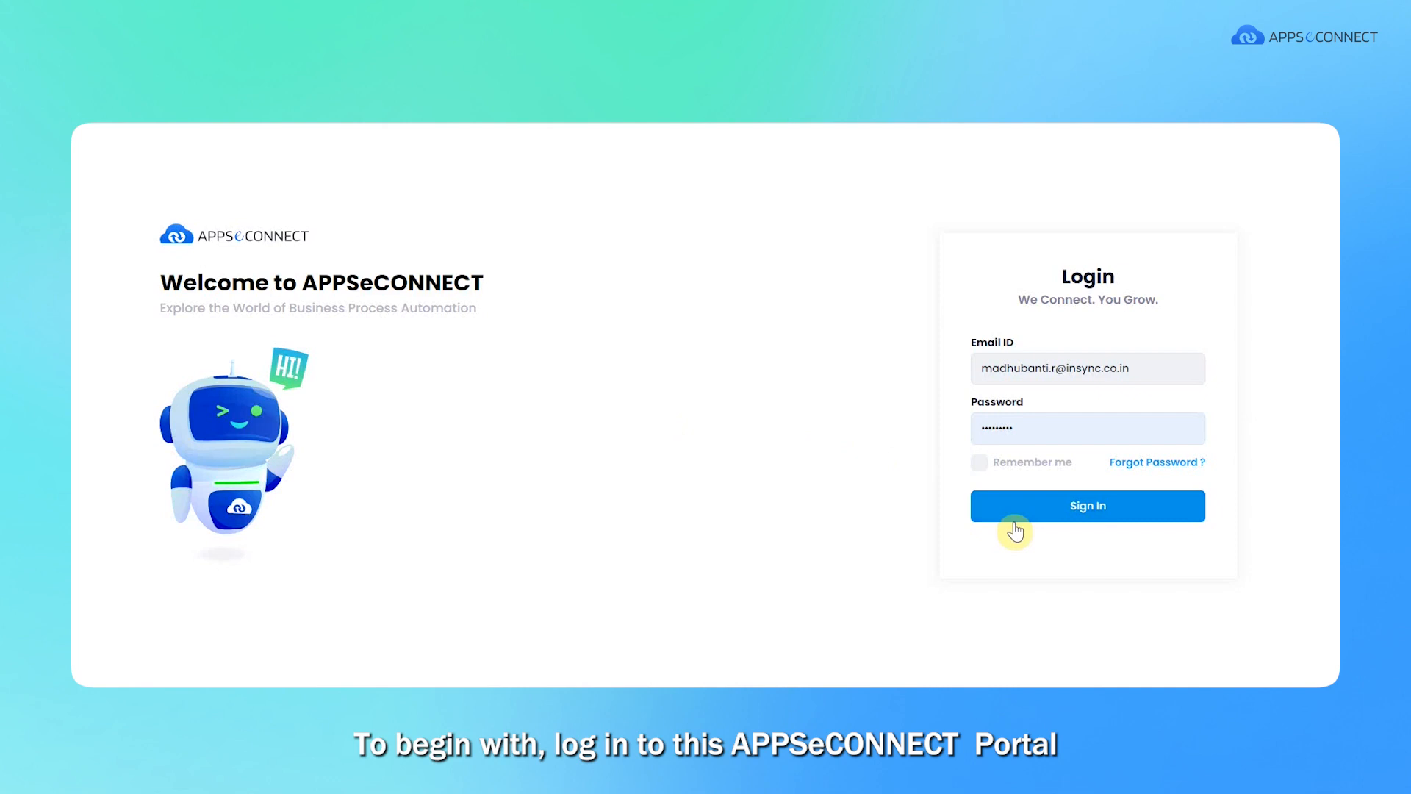
- Sign in with the entered credentials to reach the ProcessFlows page
click(1087, 506)
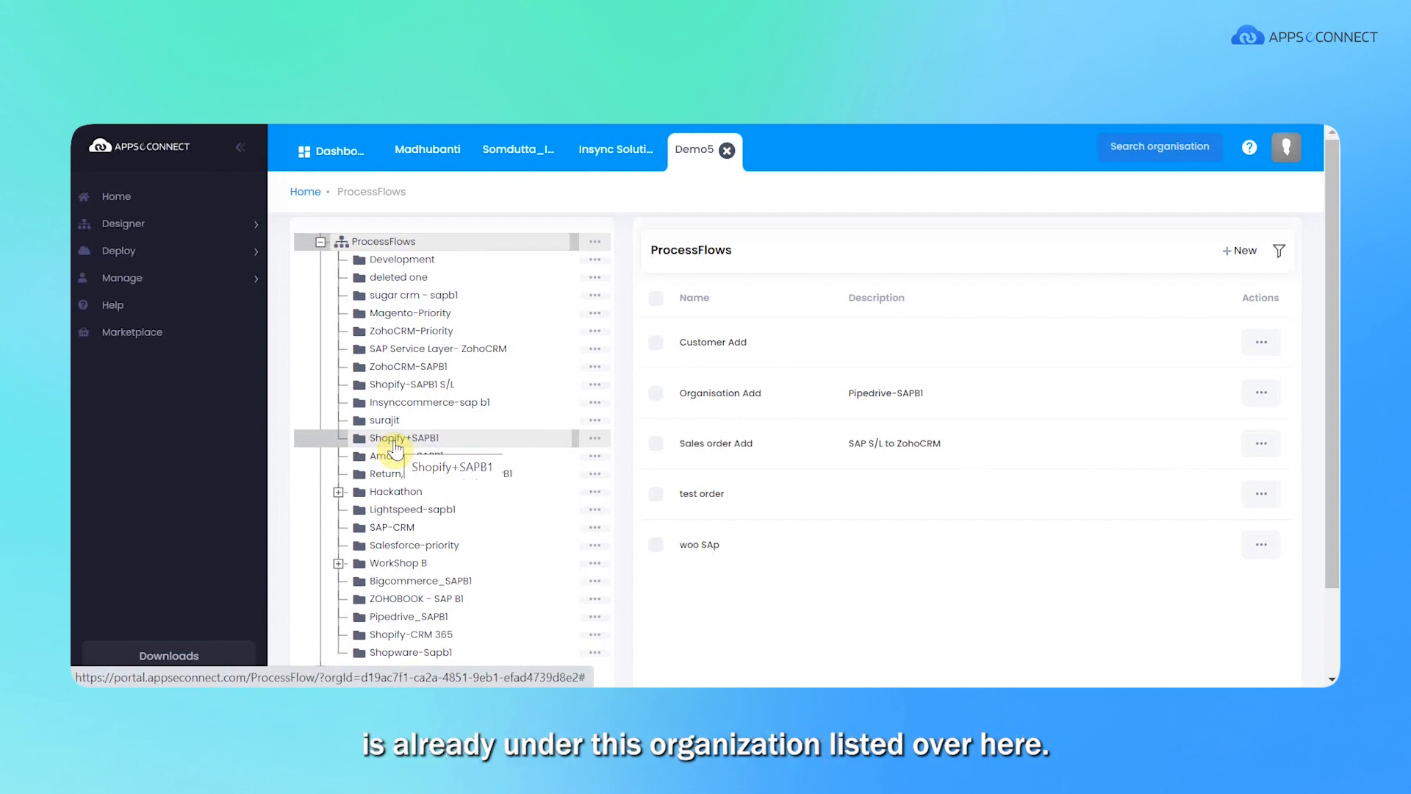
mouse_move(407, 449)
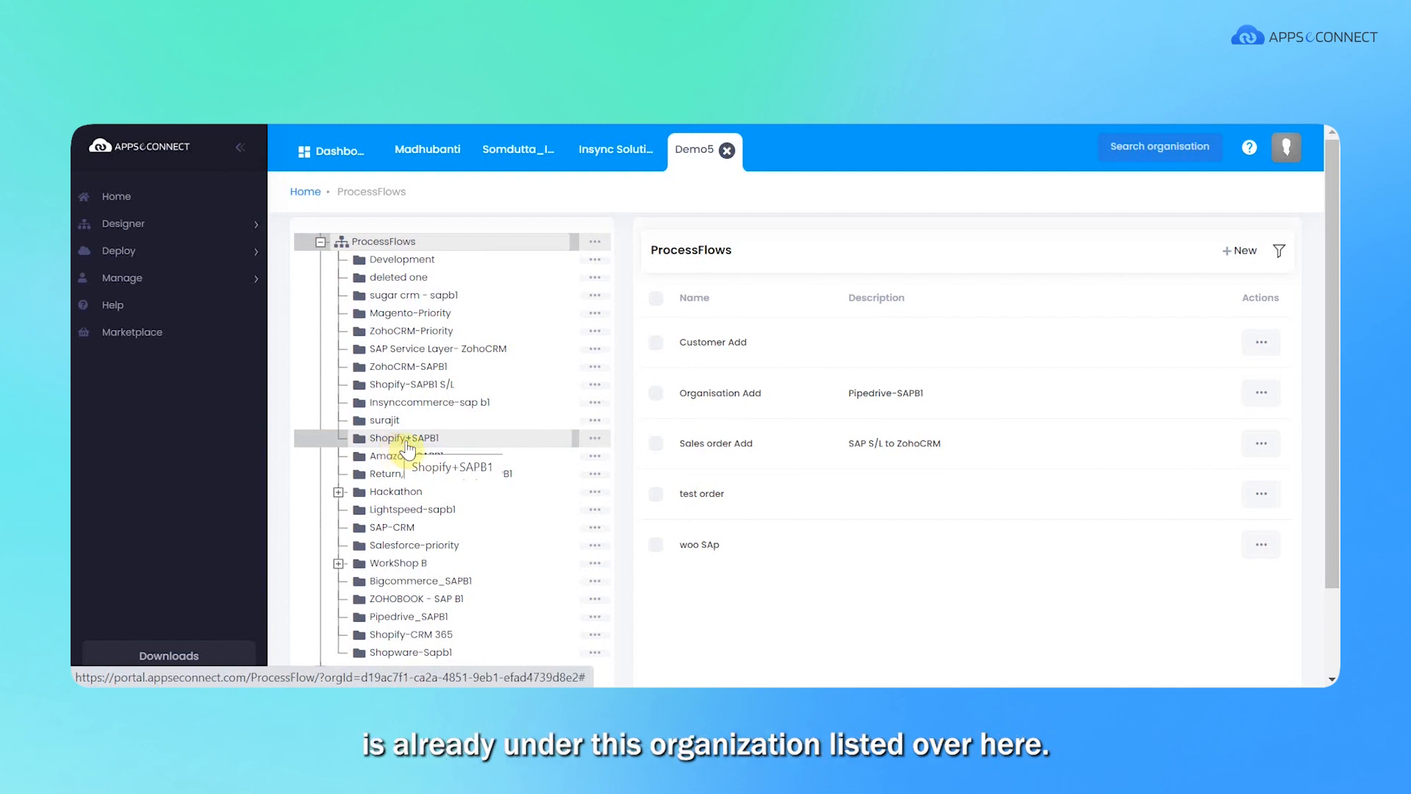
- Expand the Shopify+SAPB1 package and edit its Sales Order Add flow in the designer
click(406, 438)
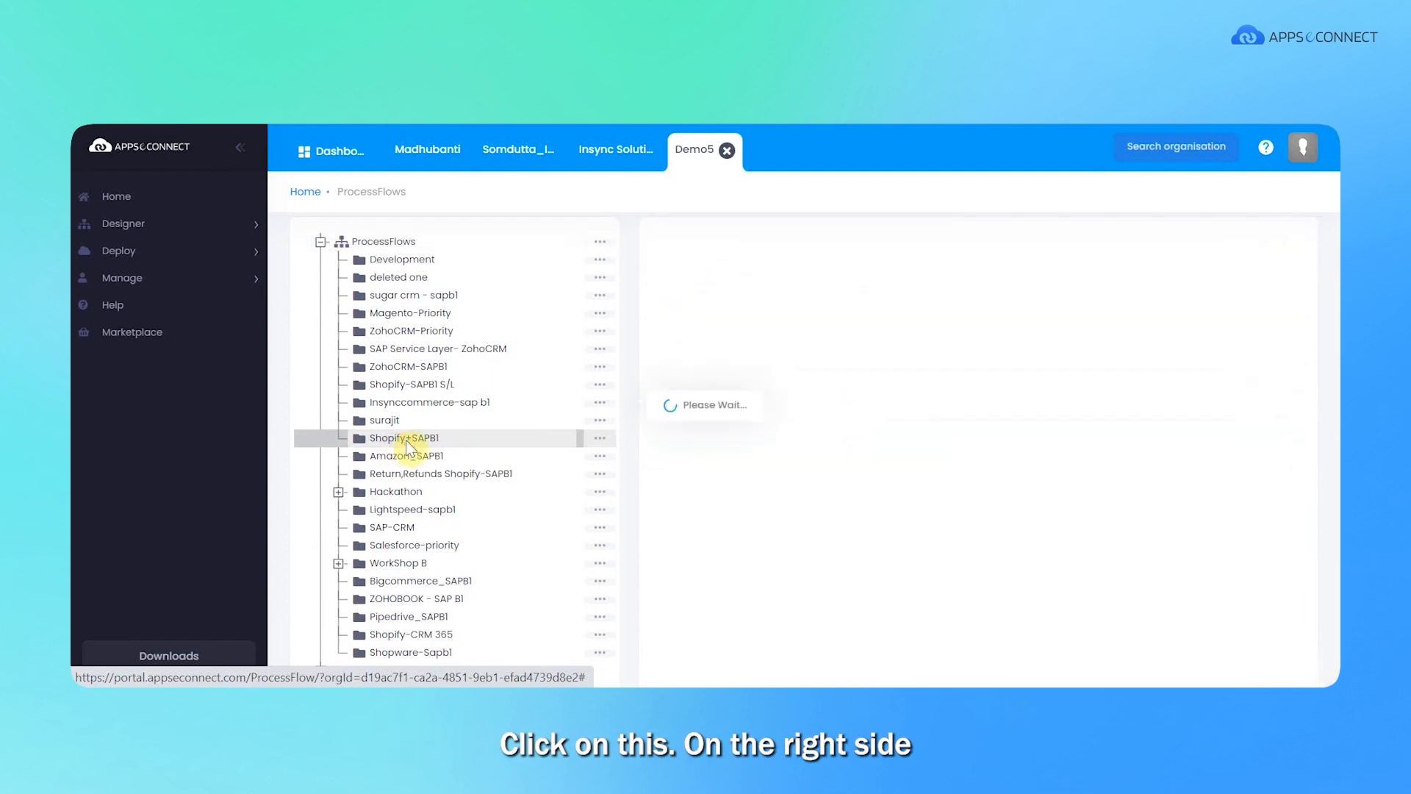
click(406, 438)
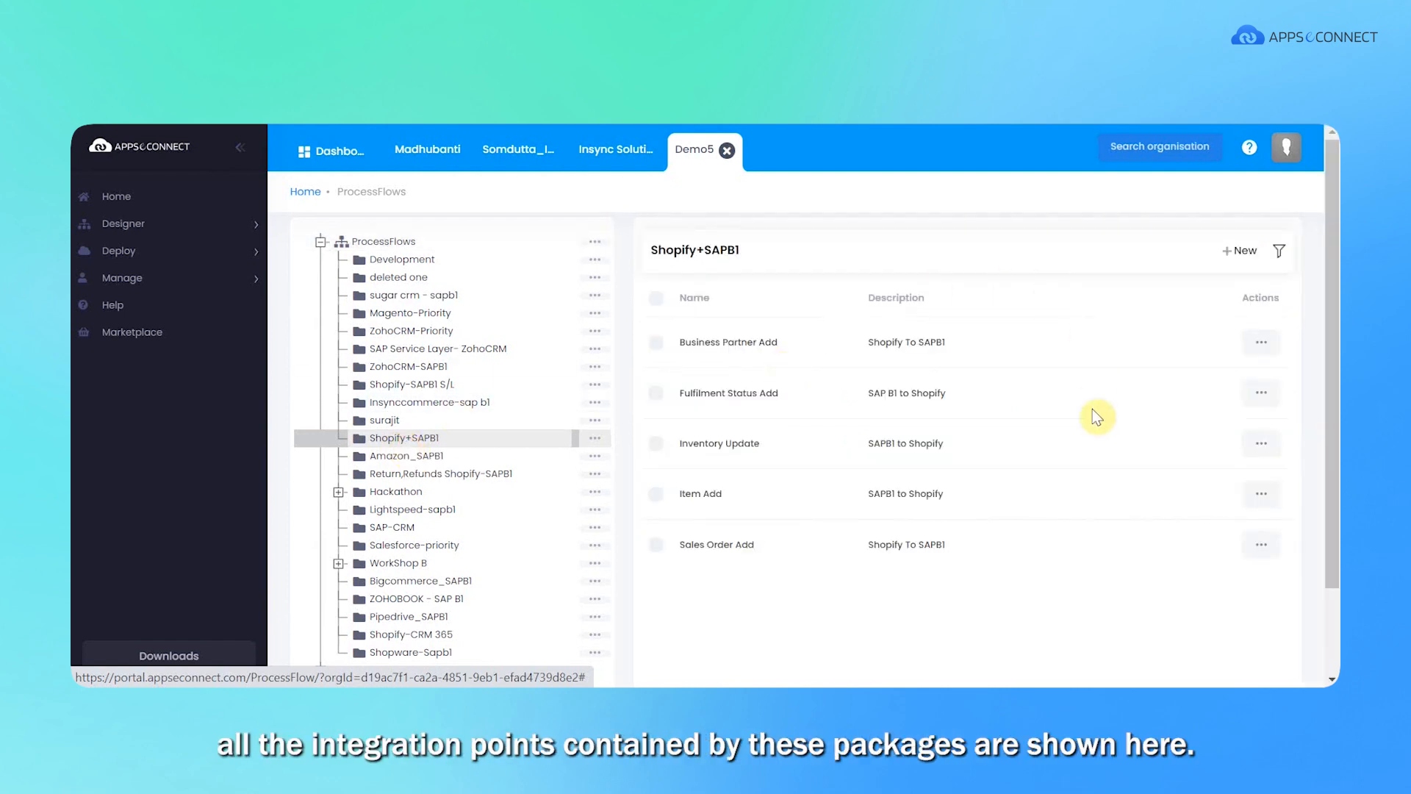
mouse_move(951, 549)
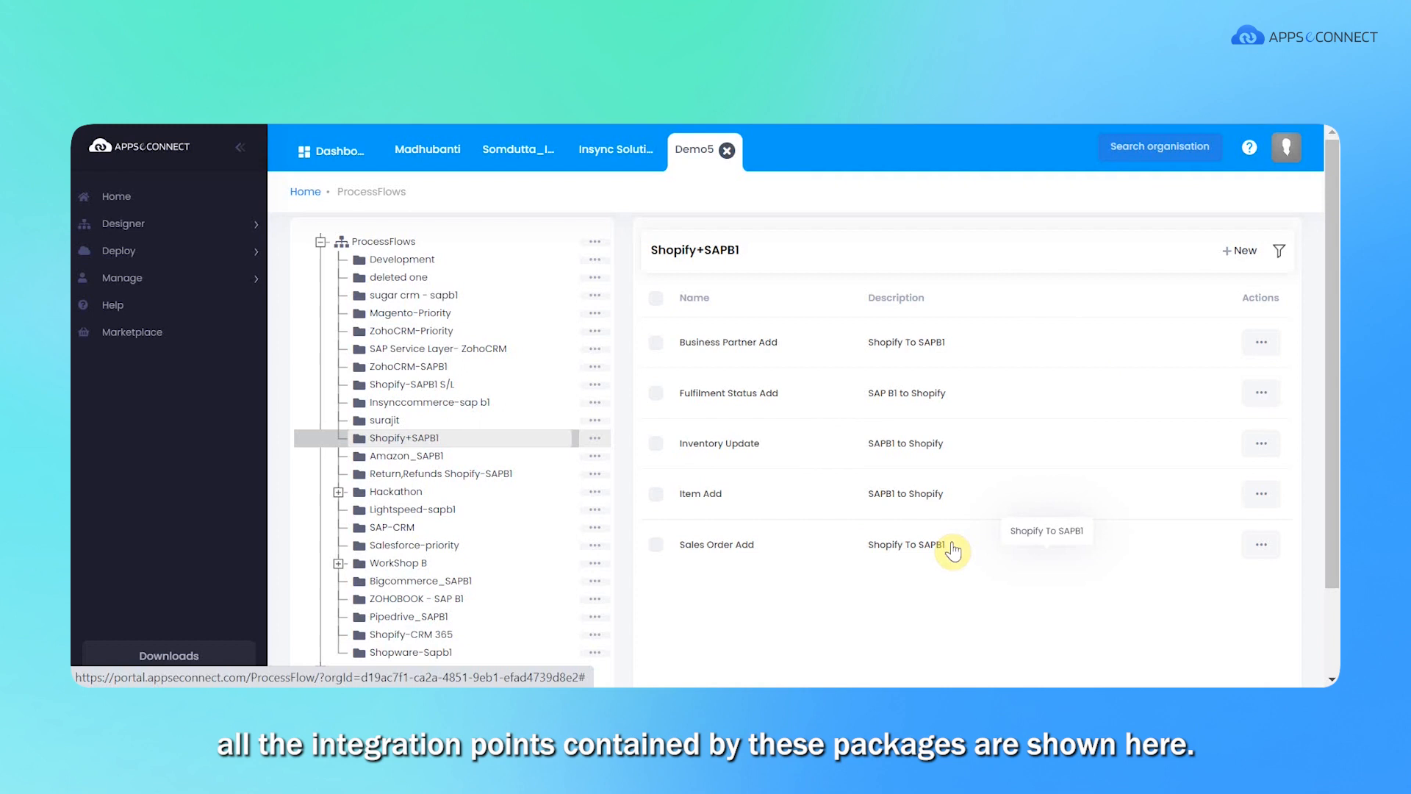
mouse_move(1261, 556)
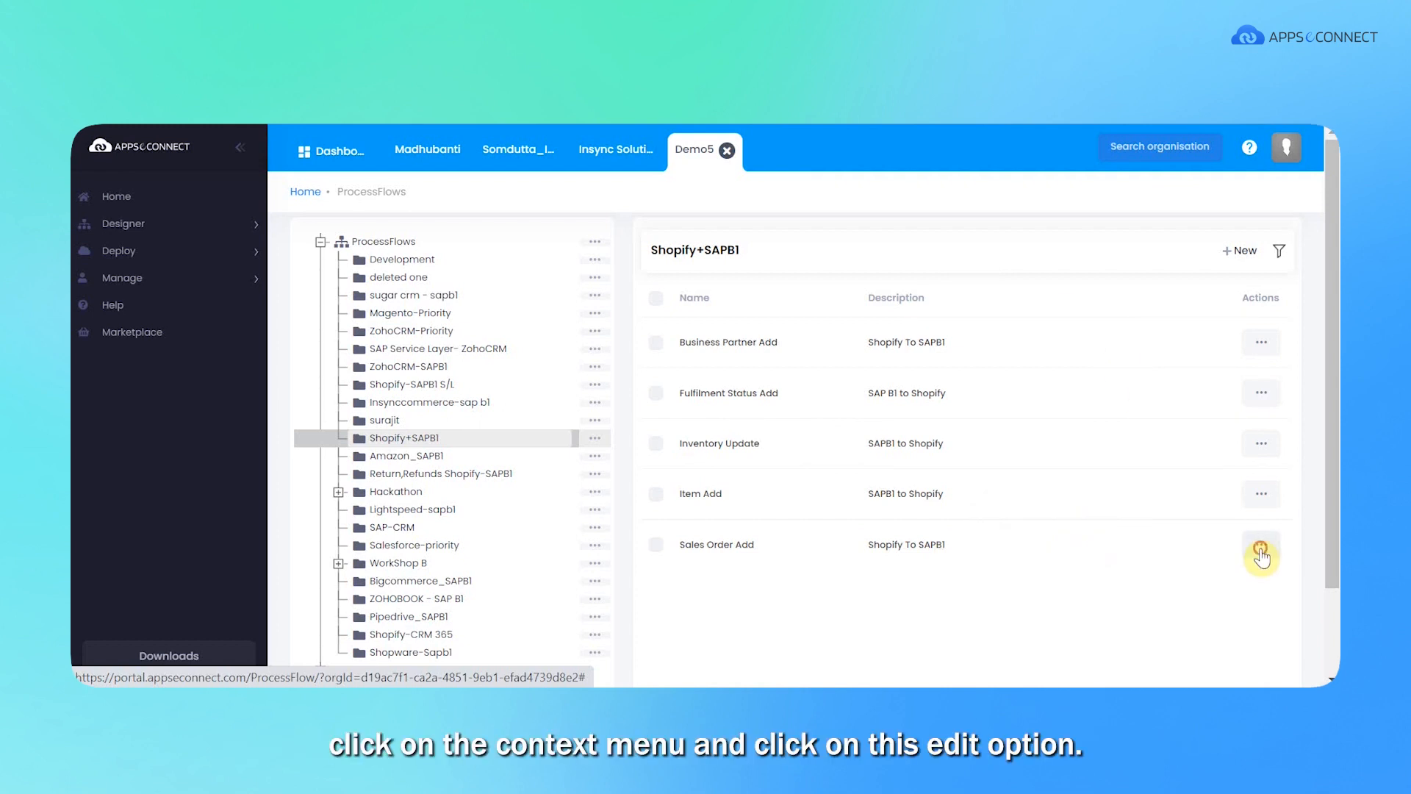
click(1260, 544)
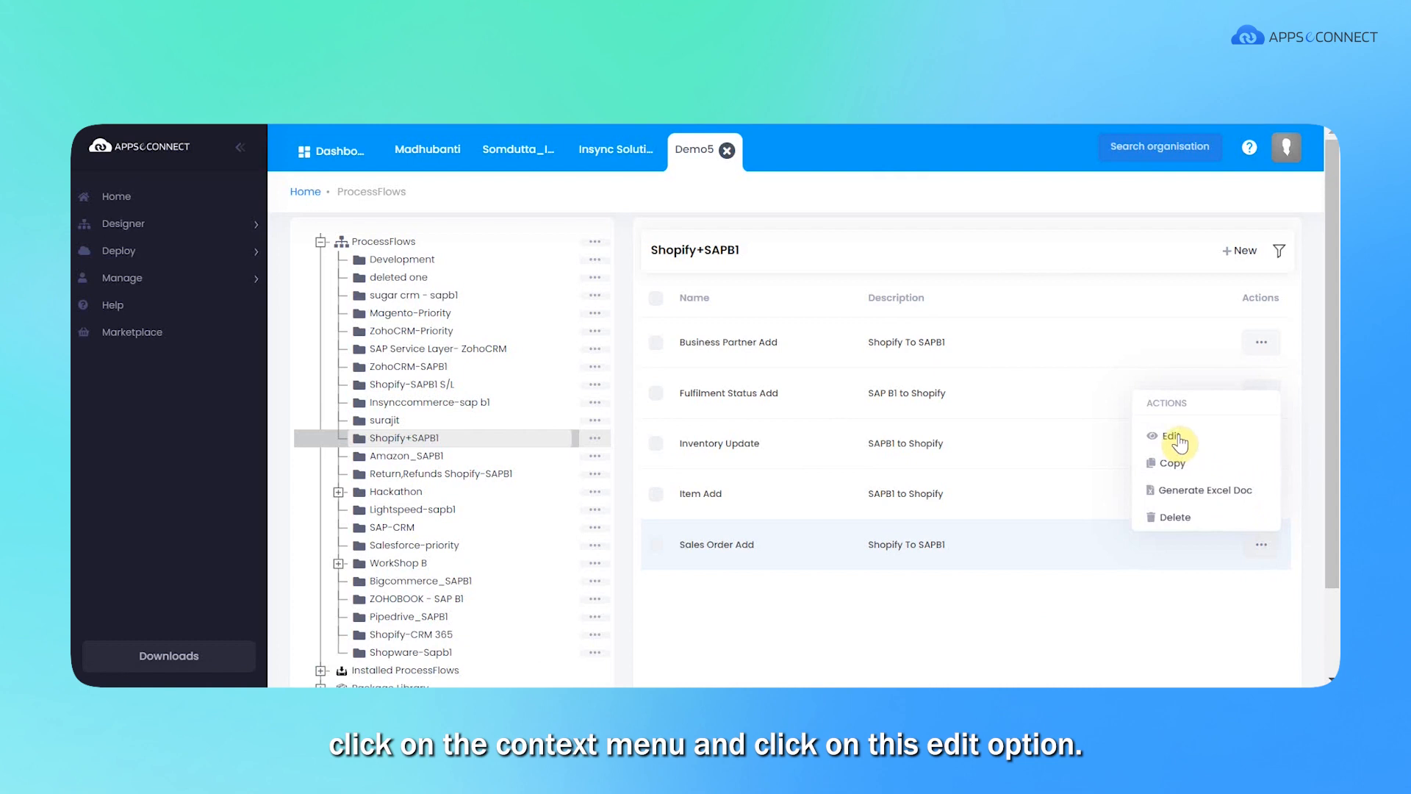
click(1172, 435)
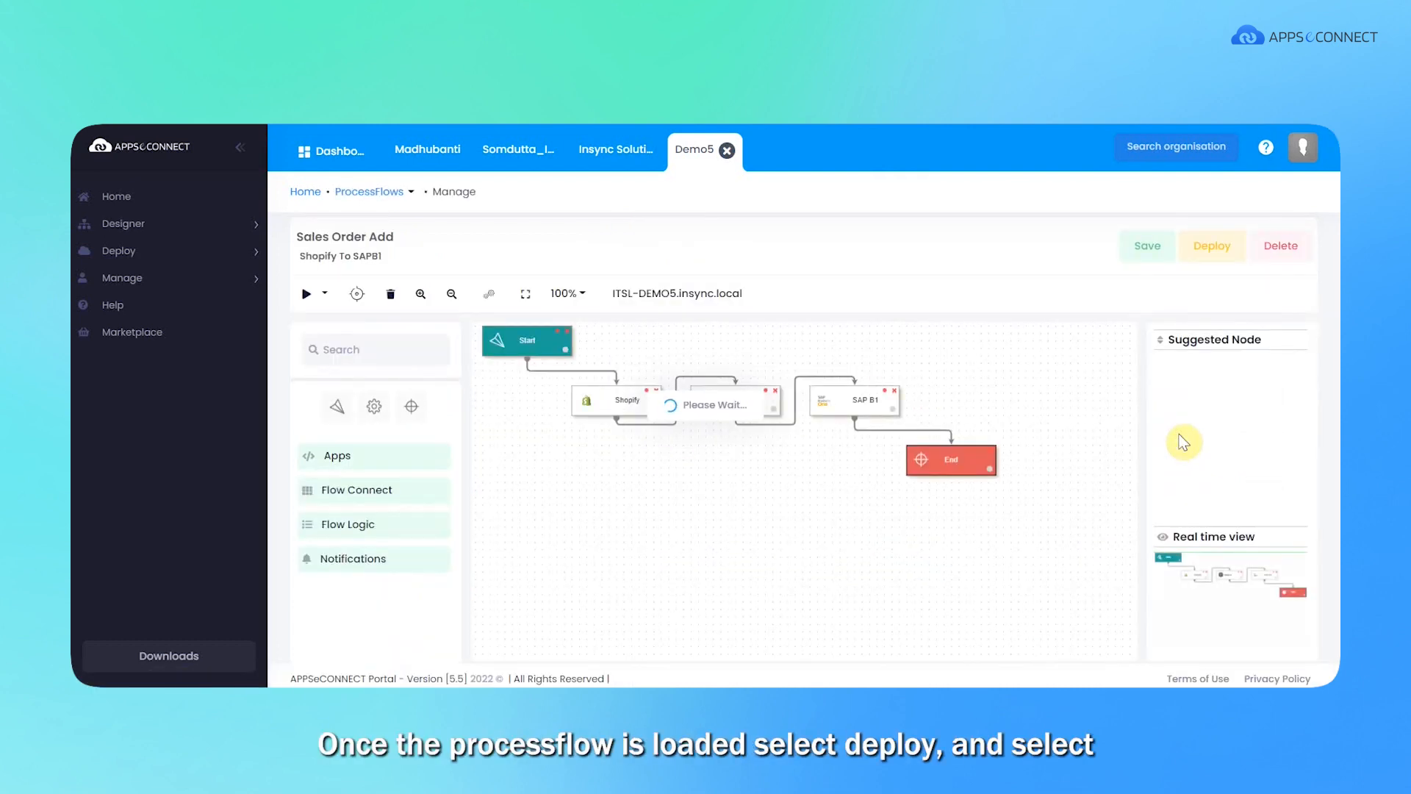
click(1213, 246)
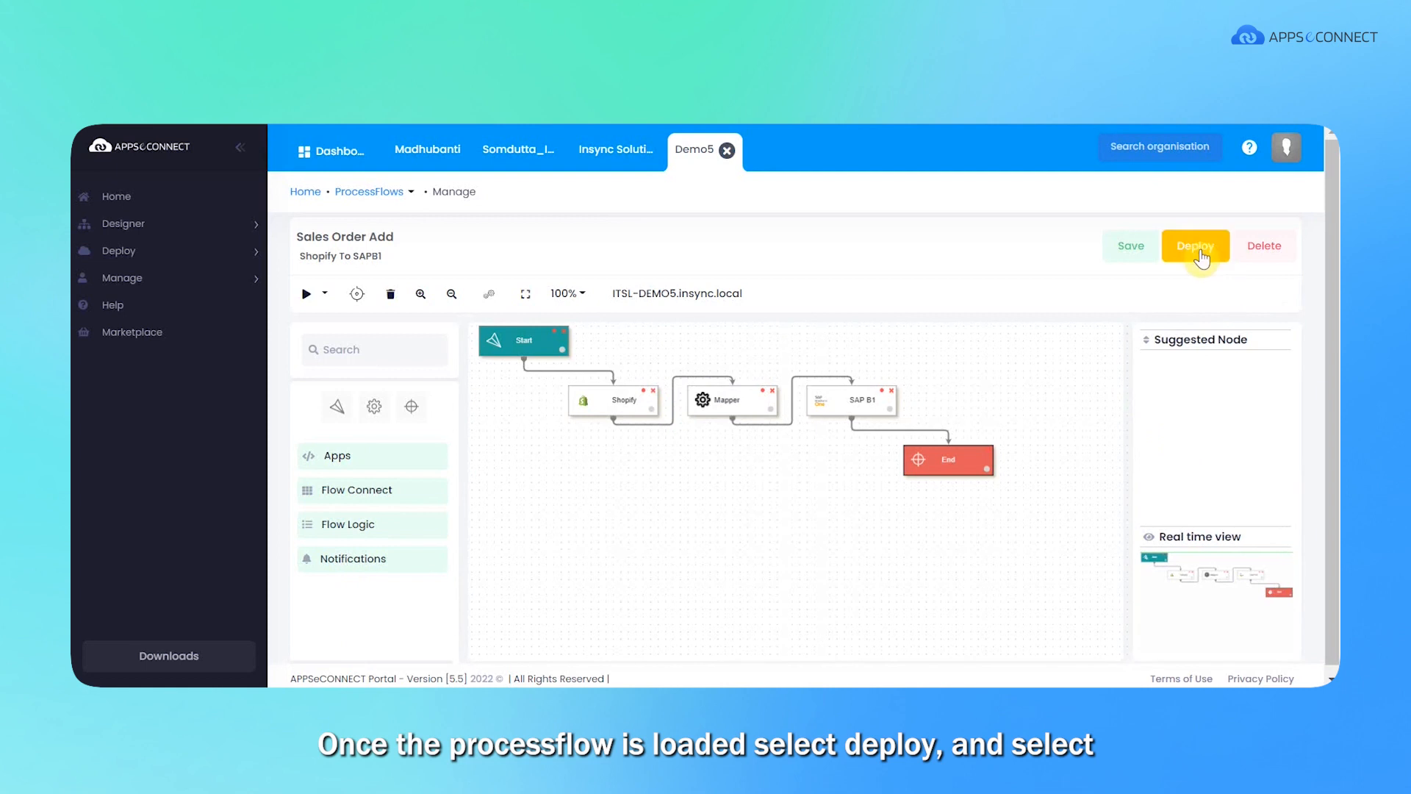
- Deploy the flow to the On Premise ITSL-DEMO5.insync.local environment and continue
click(1195, 246)
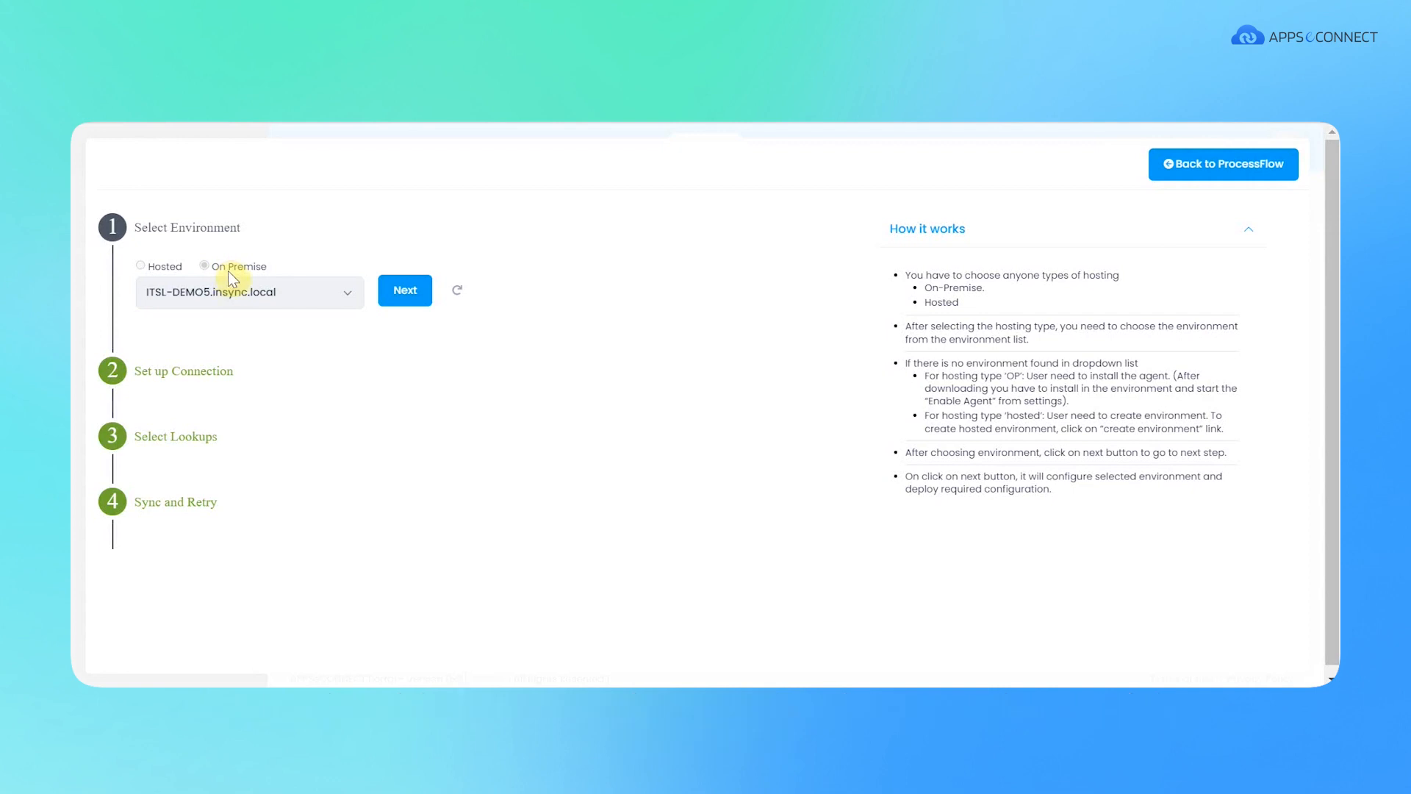
mouse_move(346, 305)
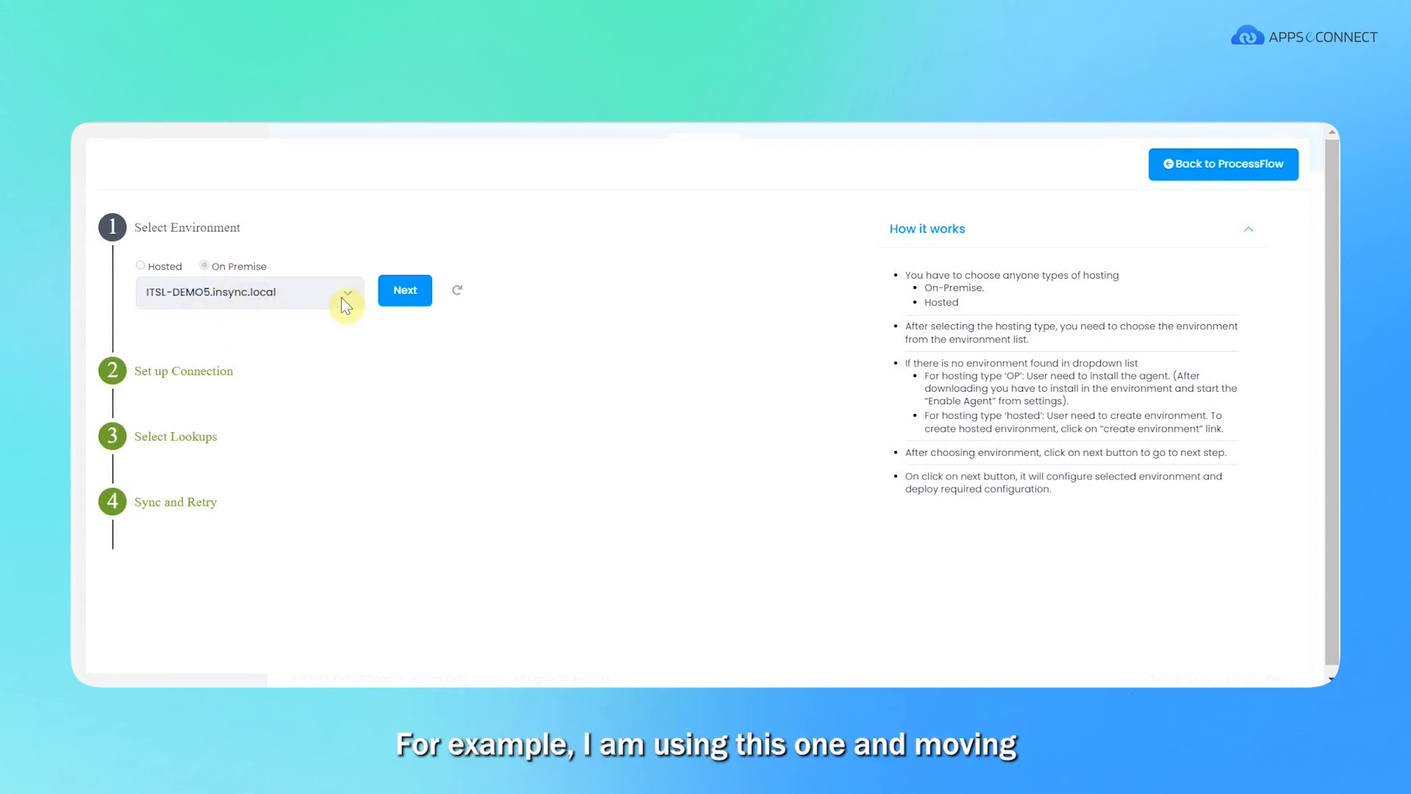
click(406, 289)
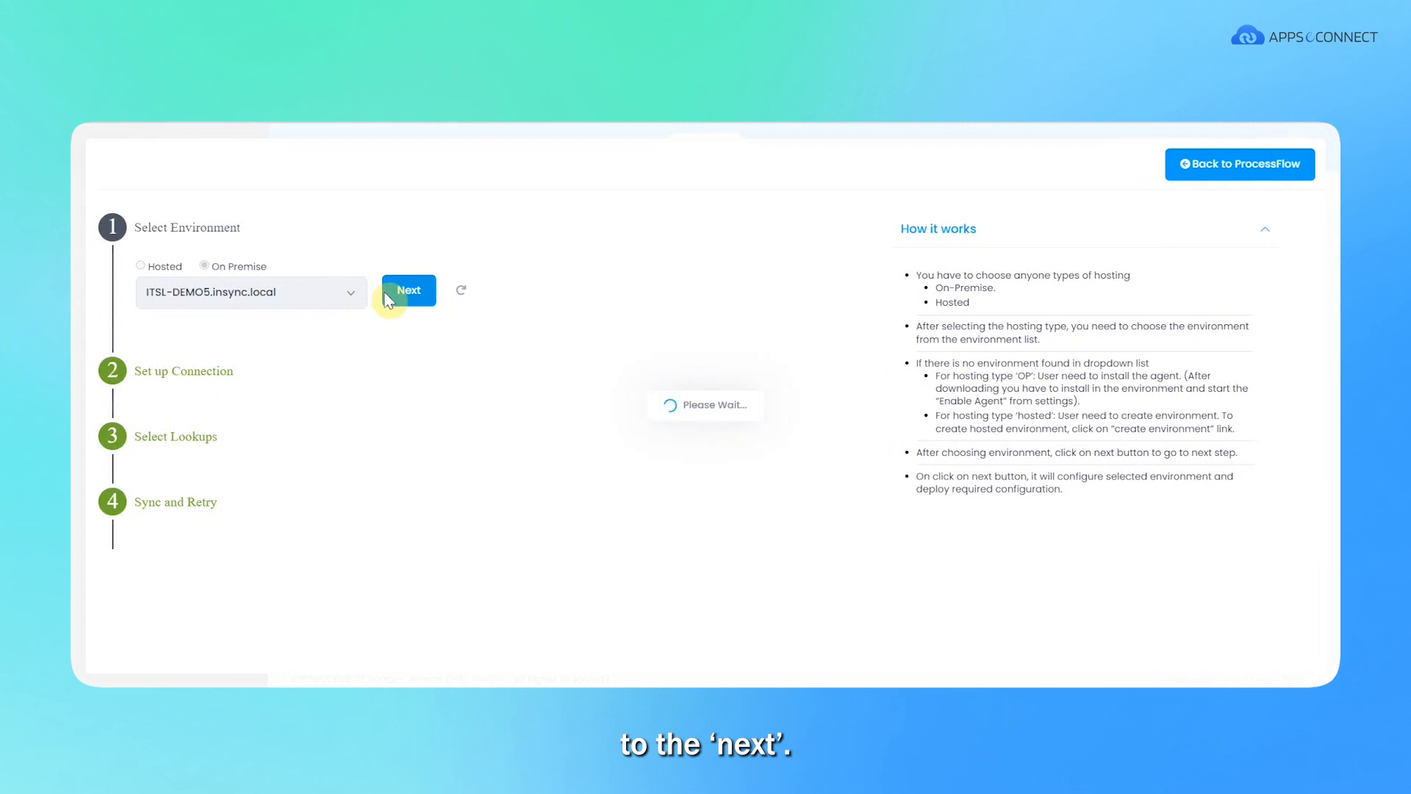
- Assign the AppseconnectDemo credential to Shopify and the Shopify credential to SAP B1
click(408, 290)
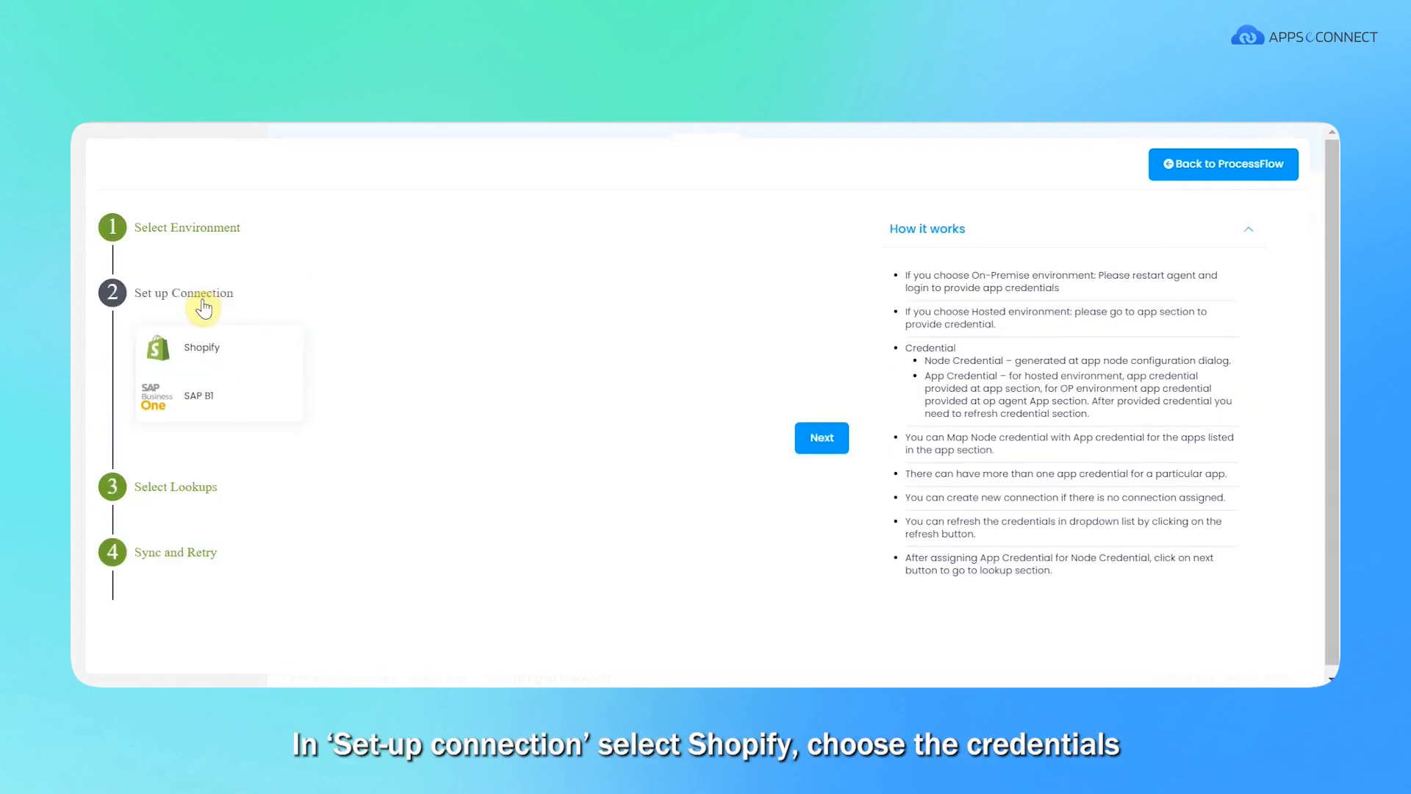
click(201, 346)
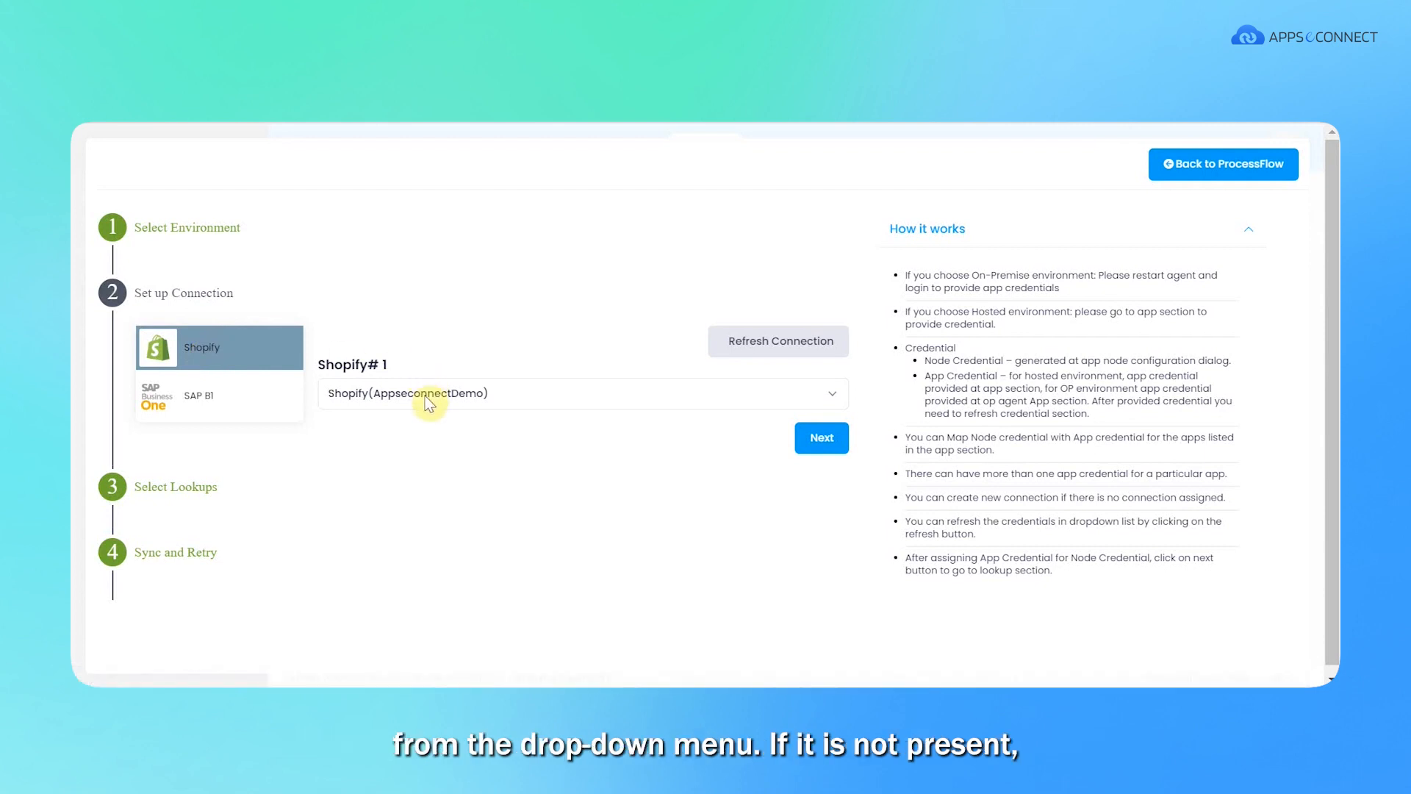
mouse_move(738, 378)
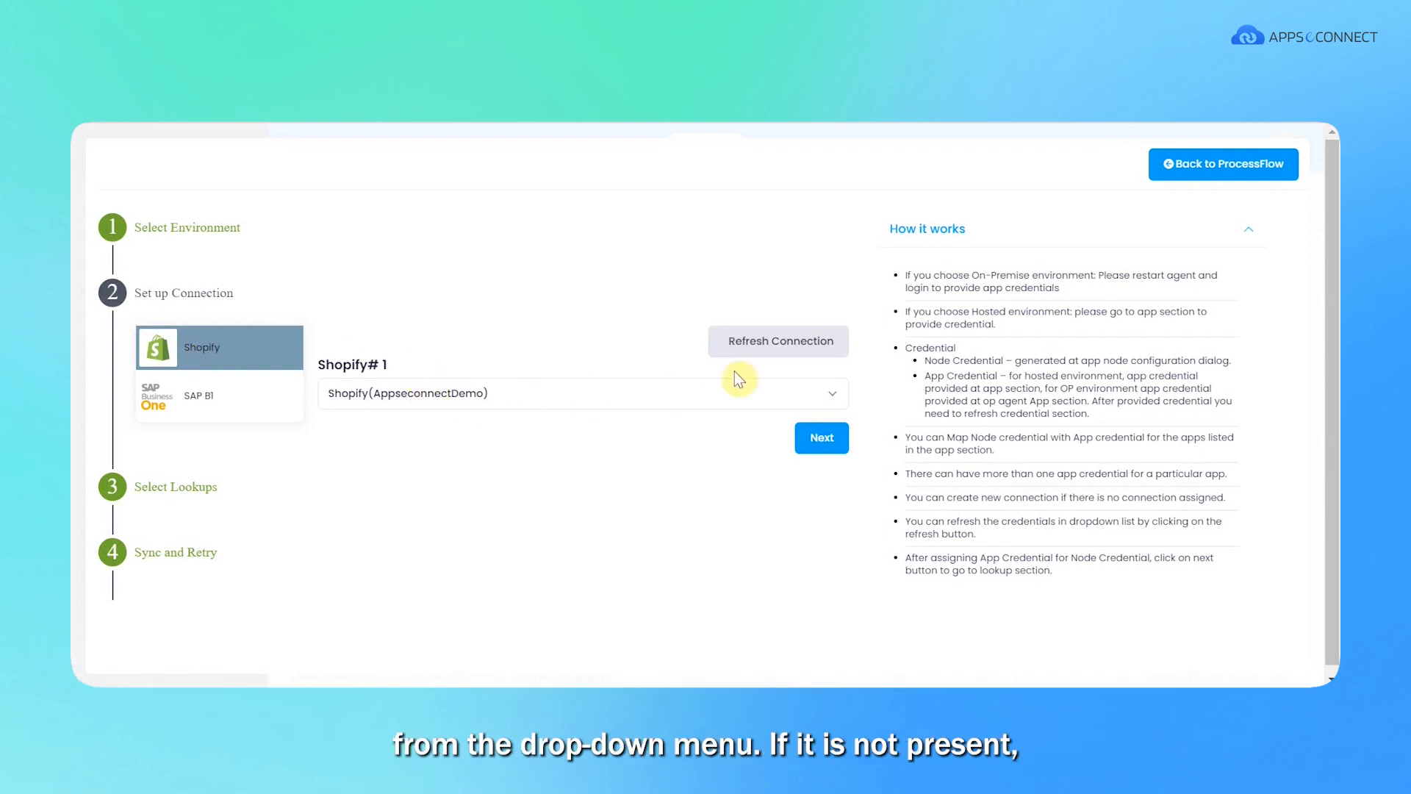
mouse_move(864, 364)
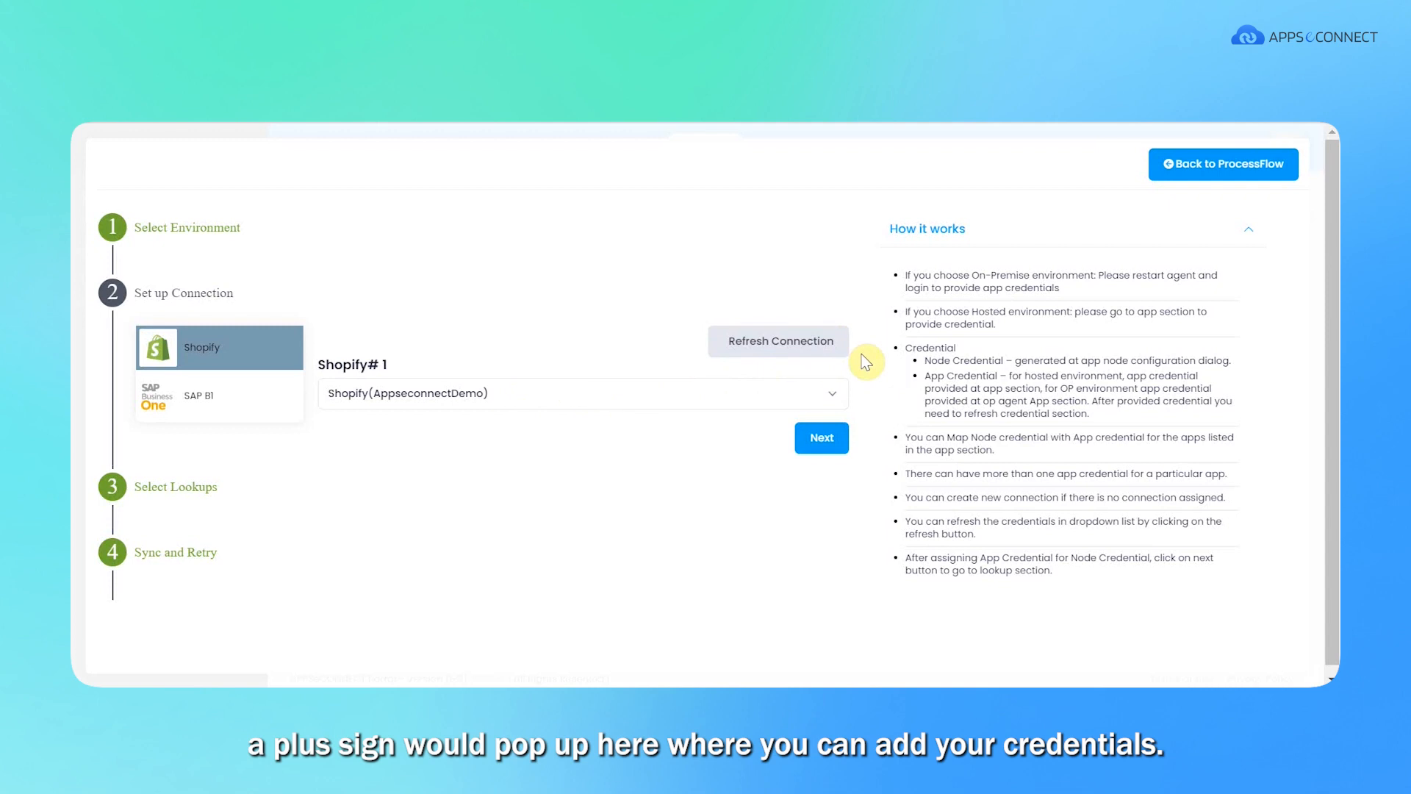
mouse_move(507, 394)
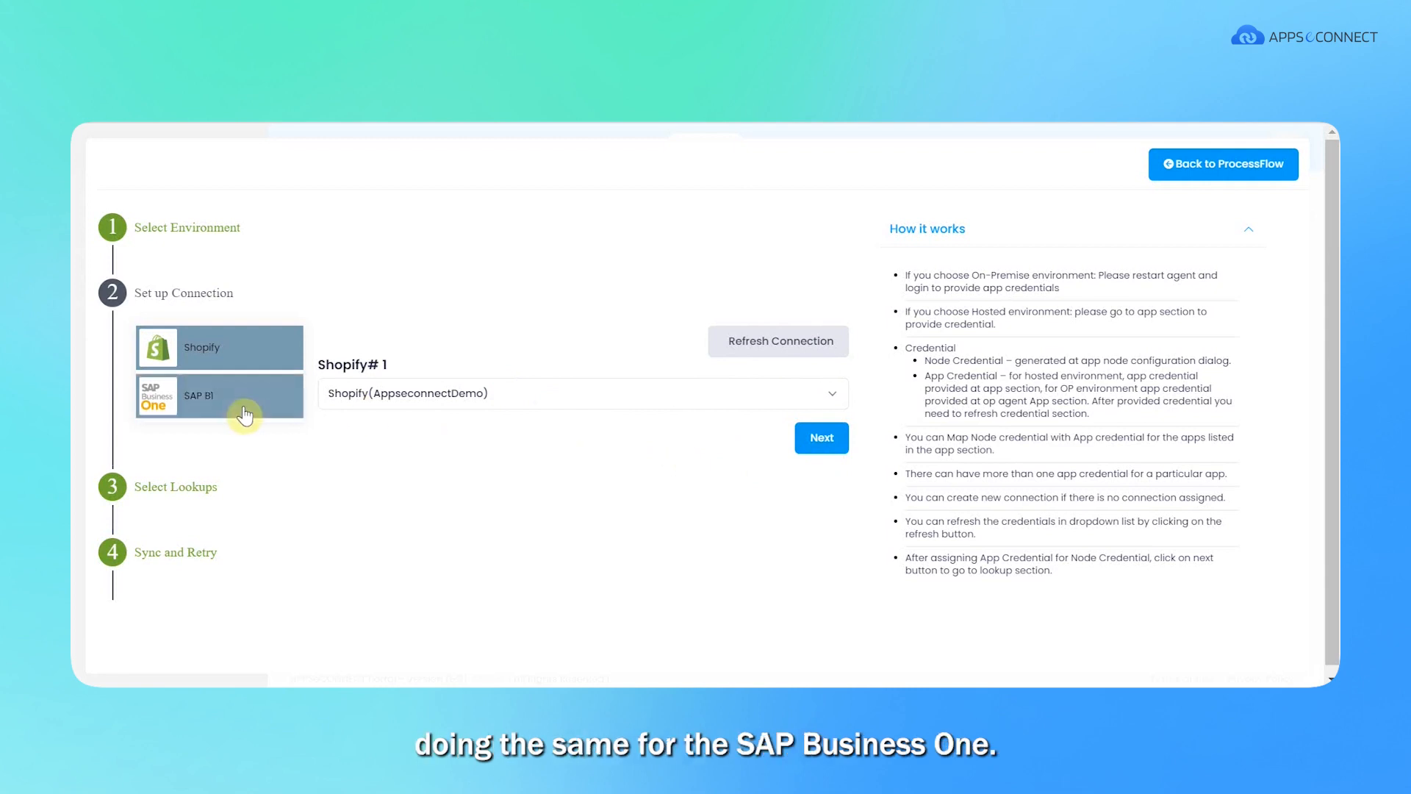
click(219, 395)
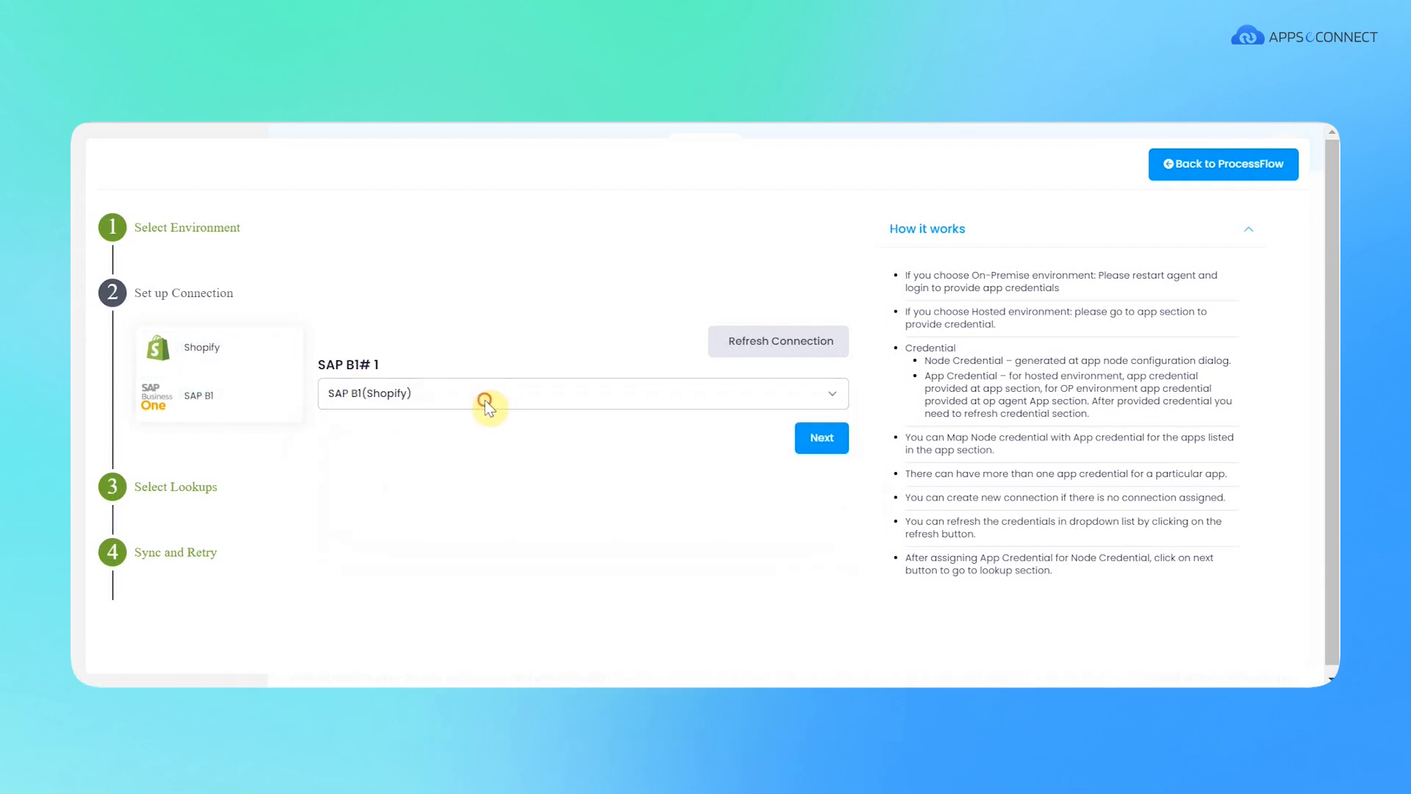
mouse_move(710, 454)
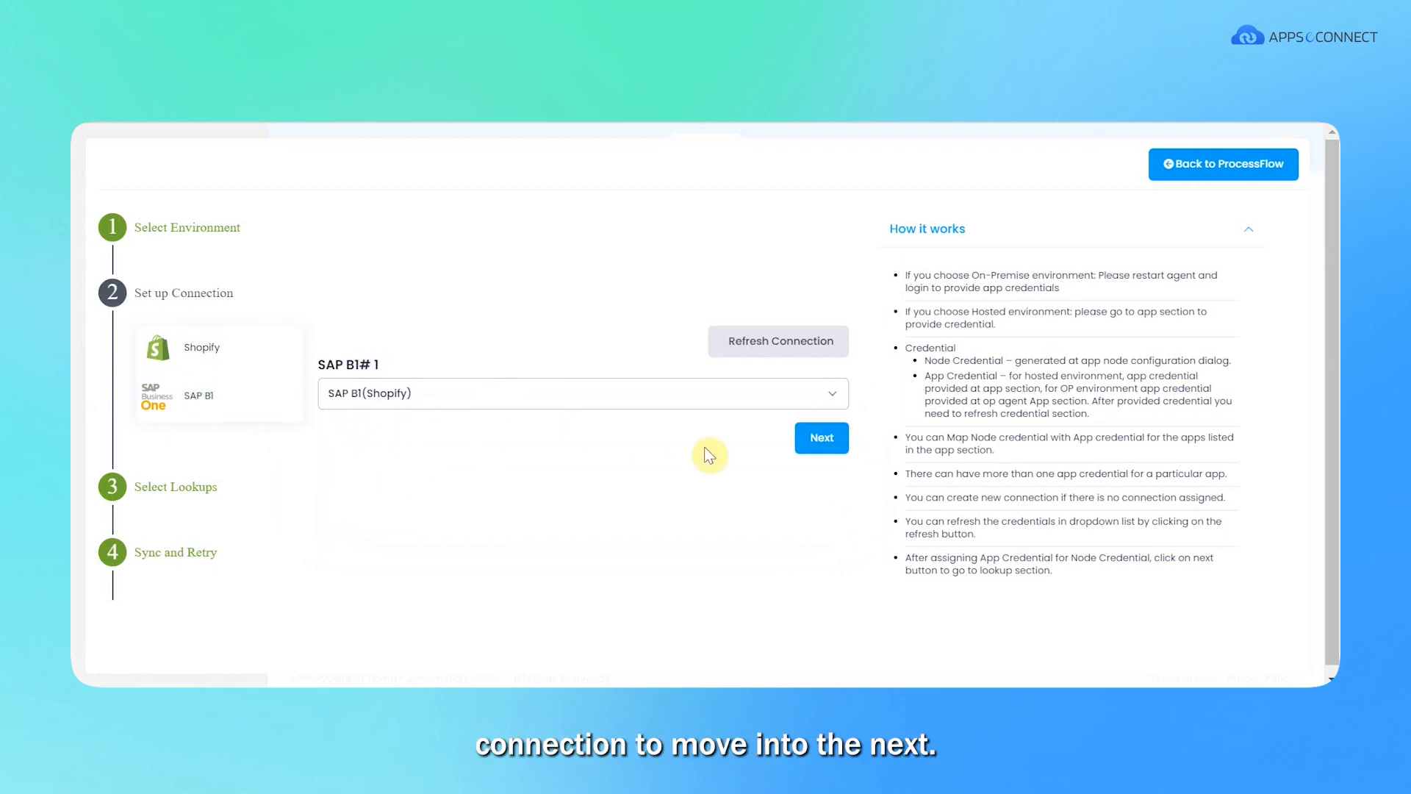
- Advance to Select Lookups, where the Tax mapping is resolved
click(820, 438)
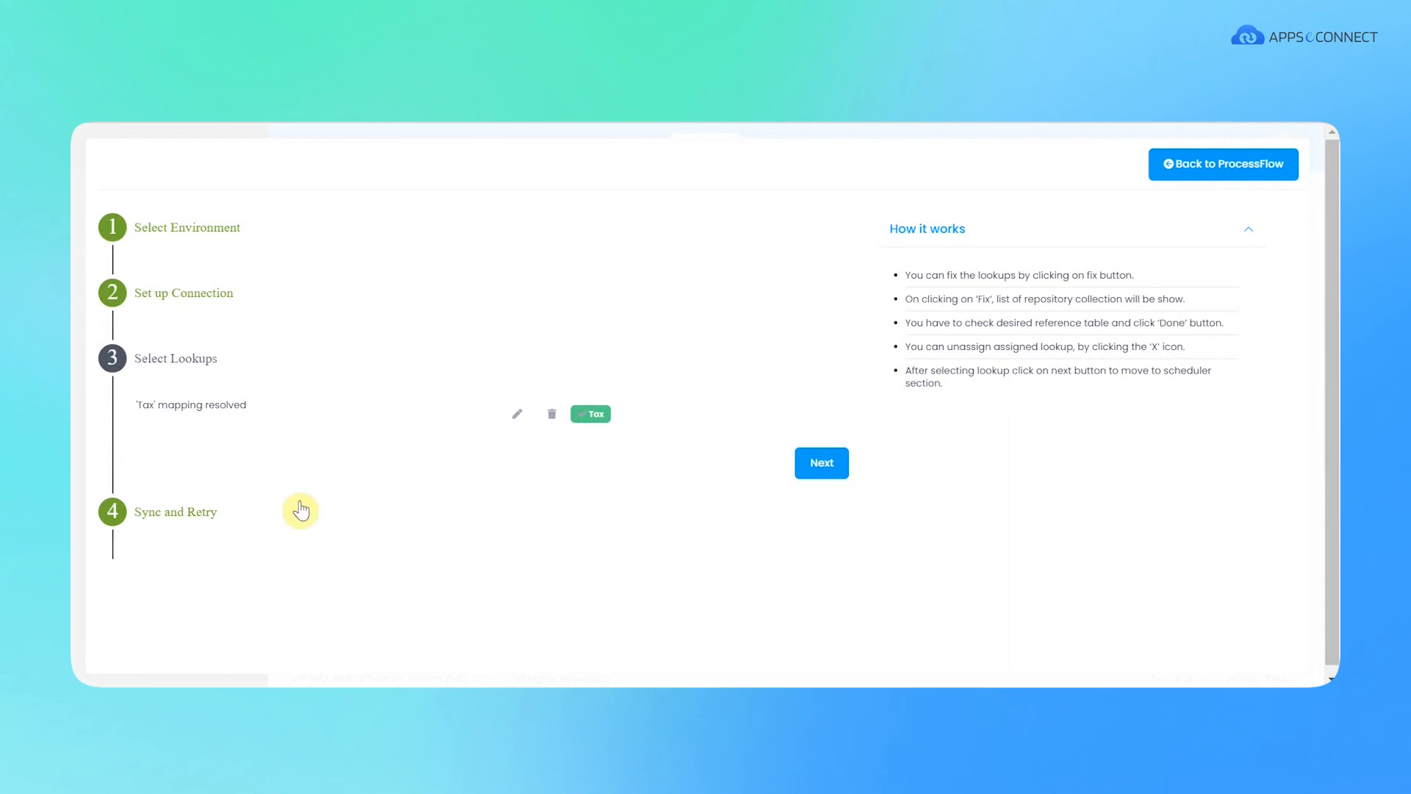
mouse_move(385, 392)
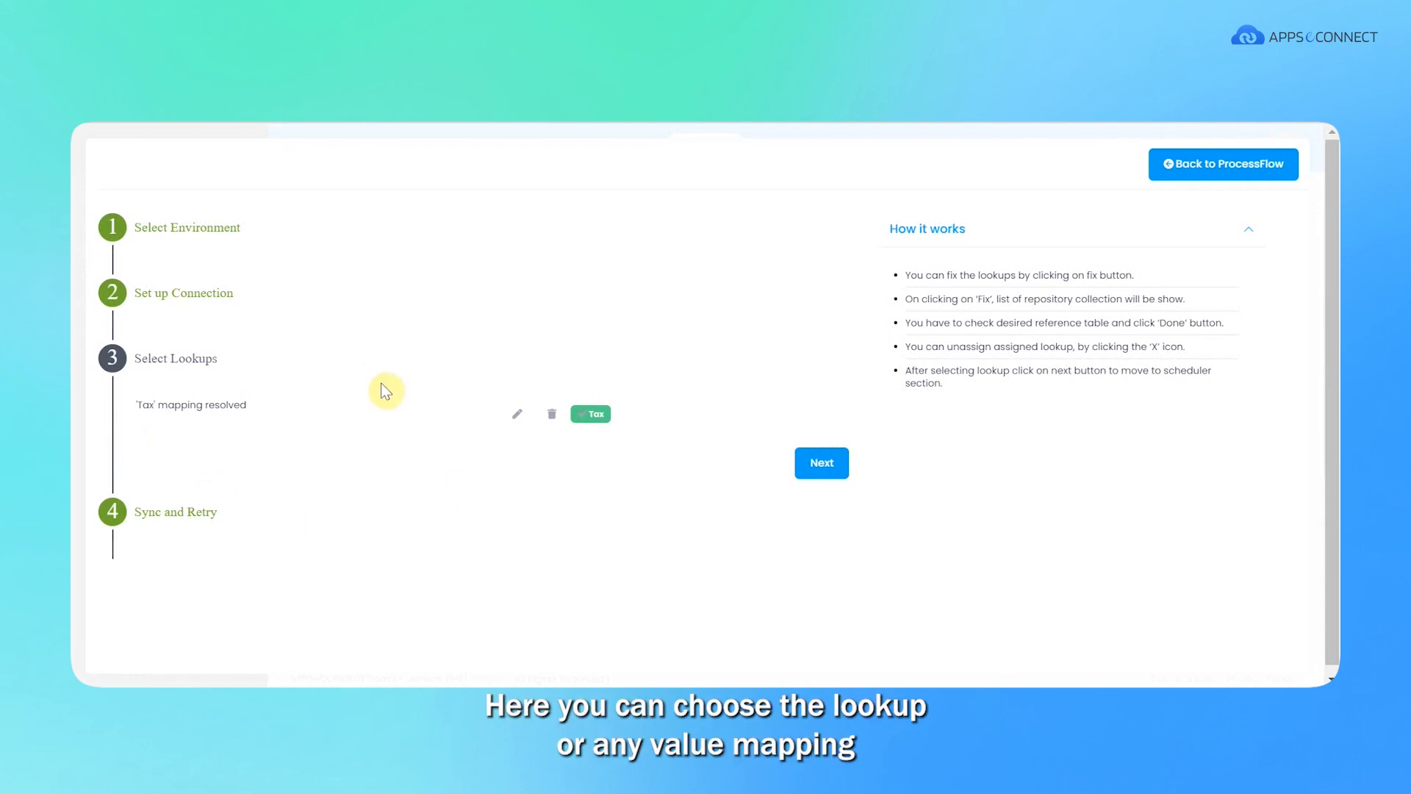
mouse_move(389, 403)
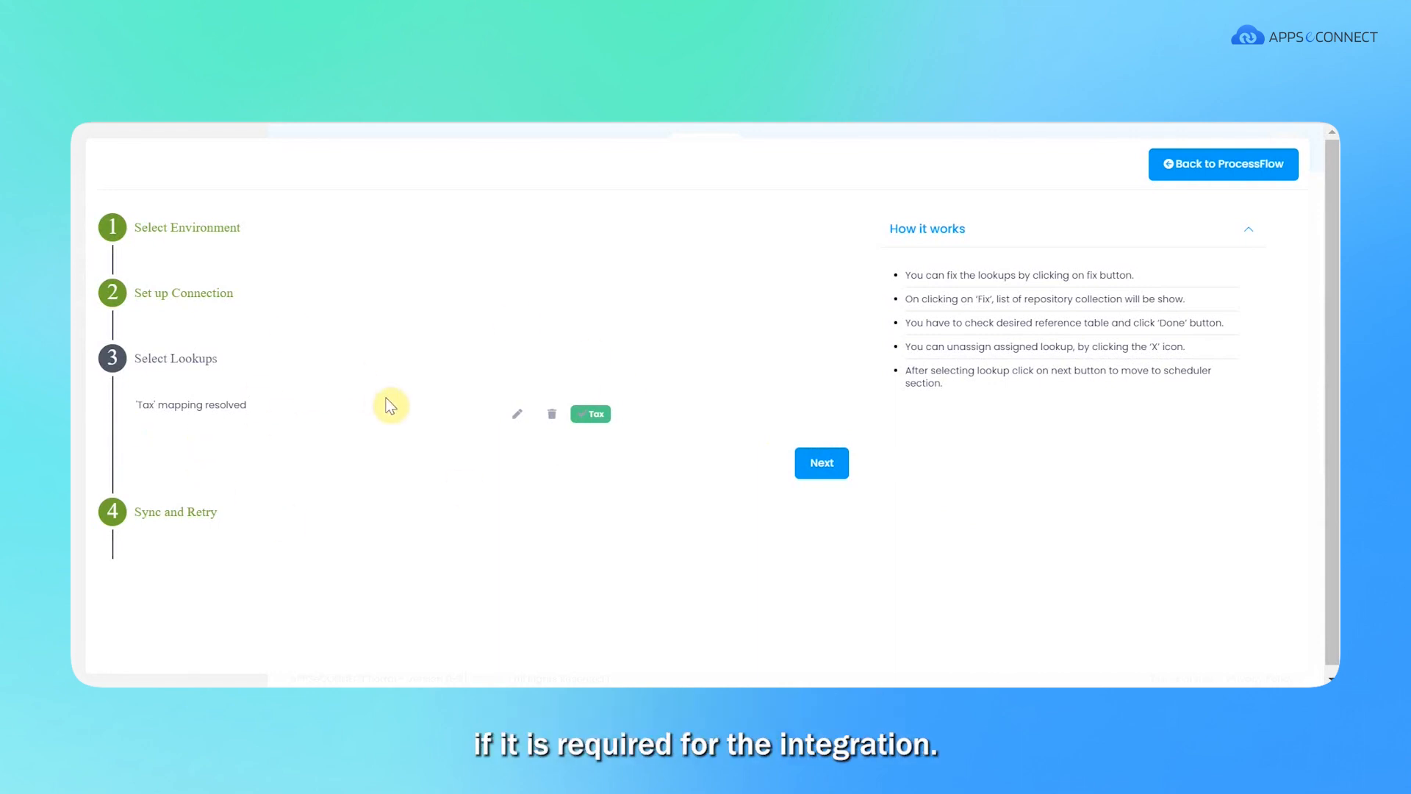
mouse_move(796, 497)
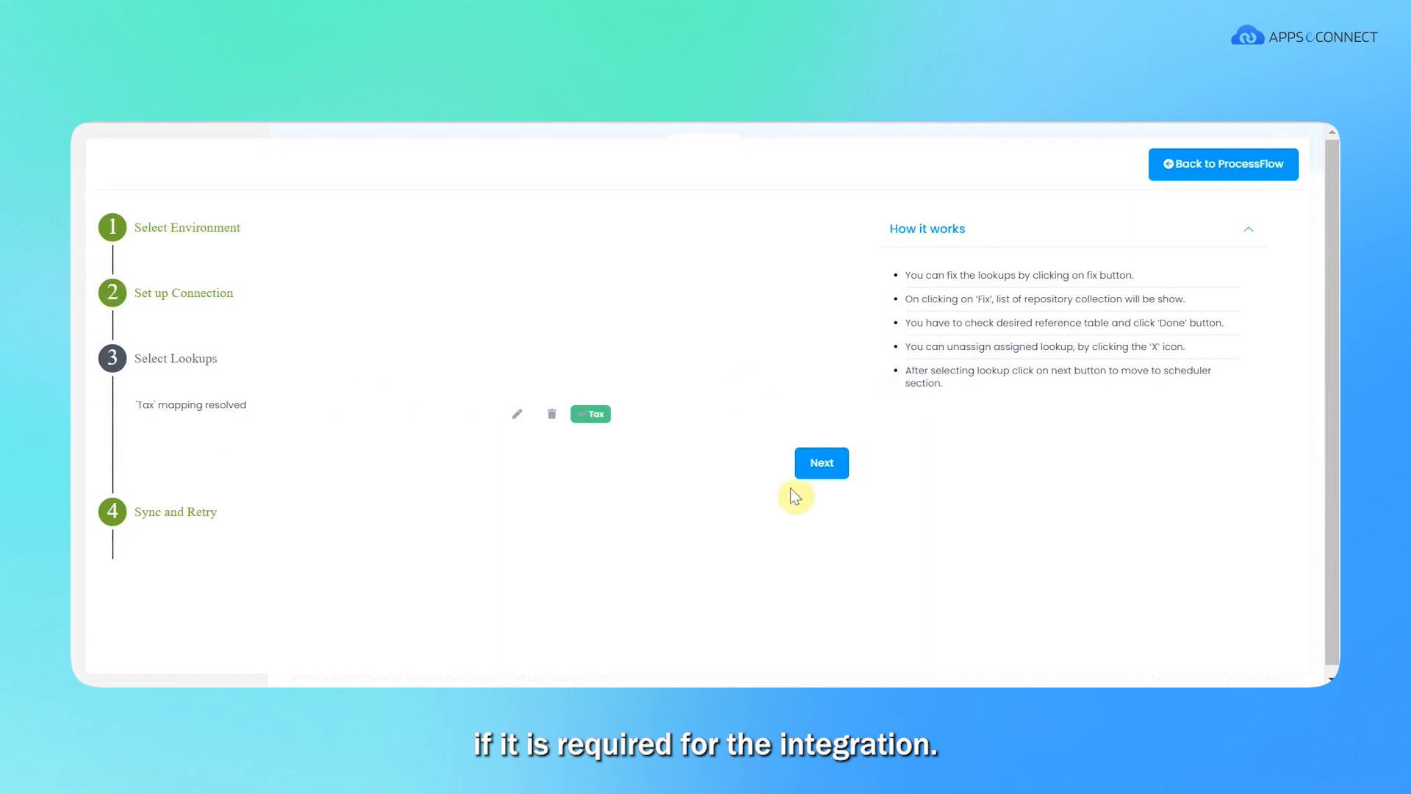
- Enable Automatic sync every day at 14:30 and finish the deployment setup
click(820, 463)
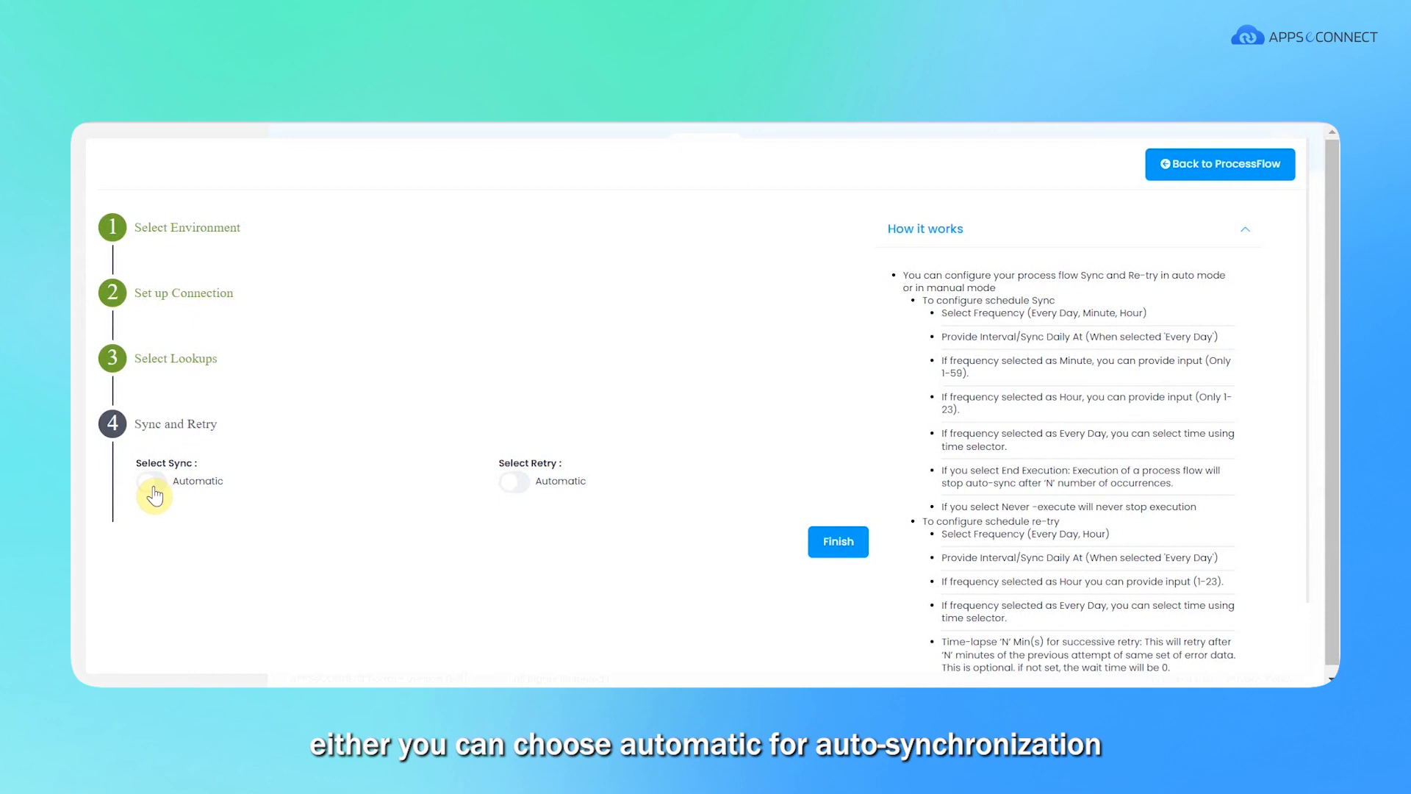
click(152, 482)
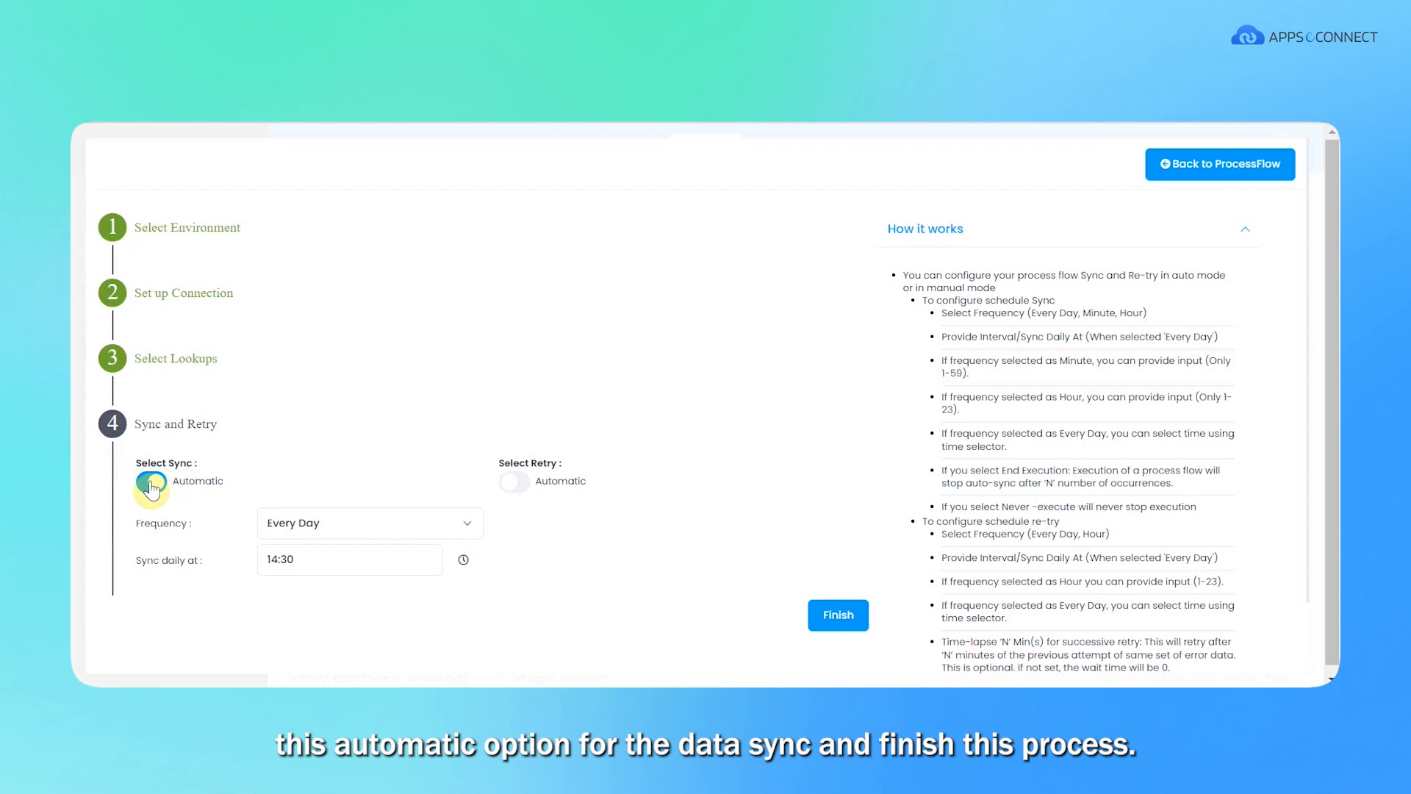
click(150, 481)
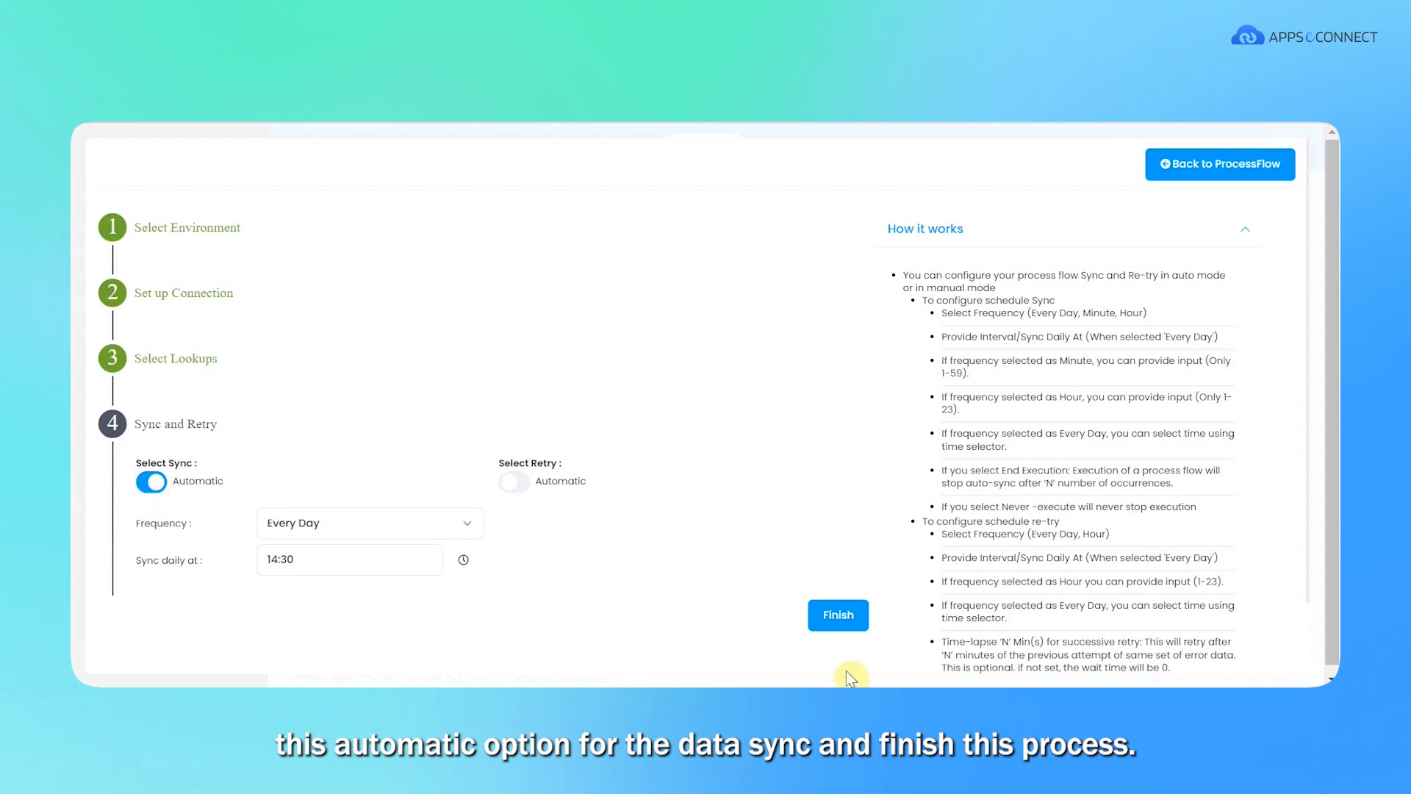
click(836, 614)
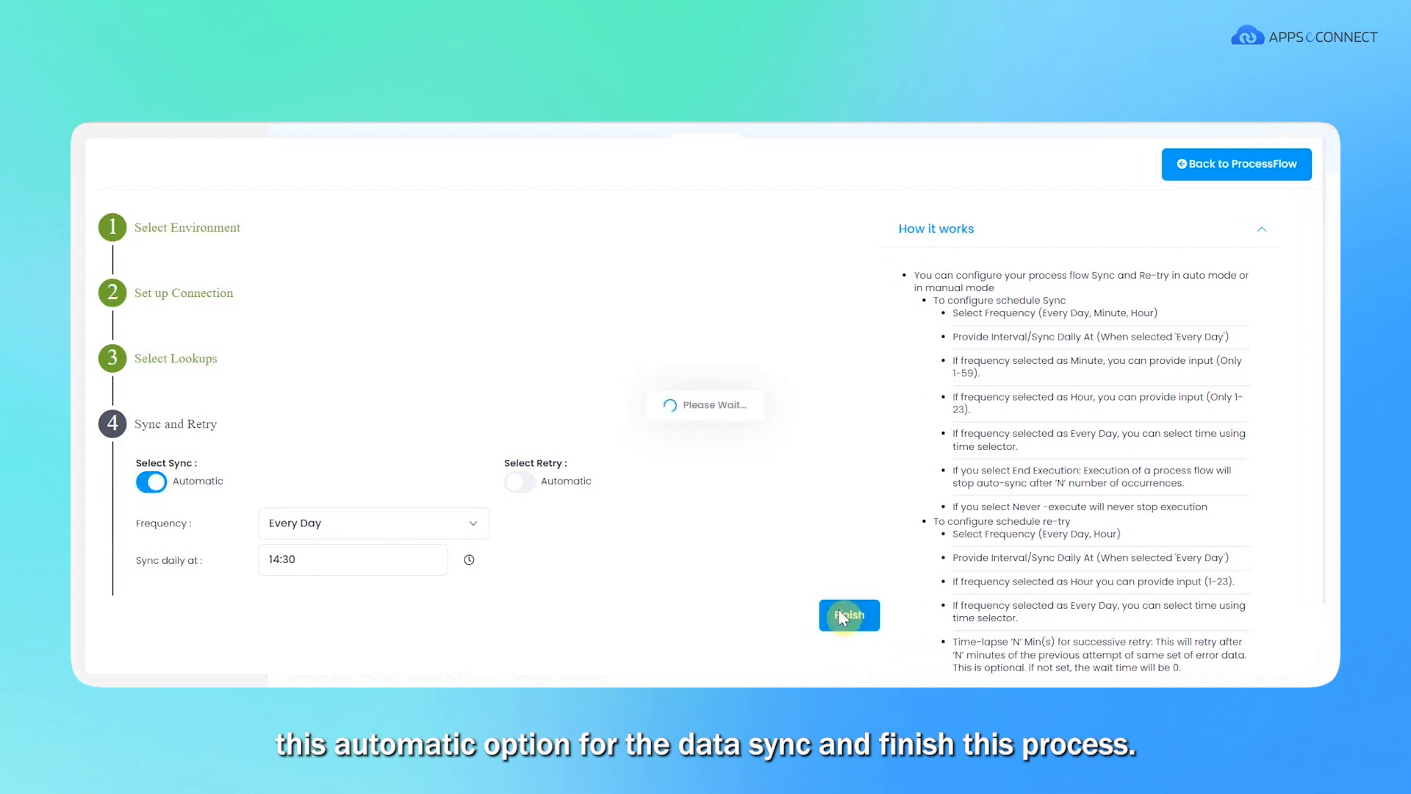
- Let deployment complete so the tracker reports the flow as Deployed
click(849, 615)
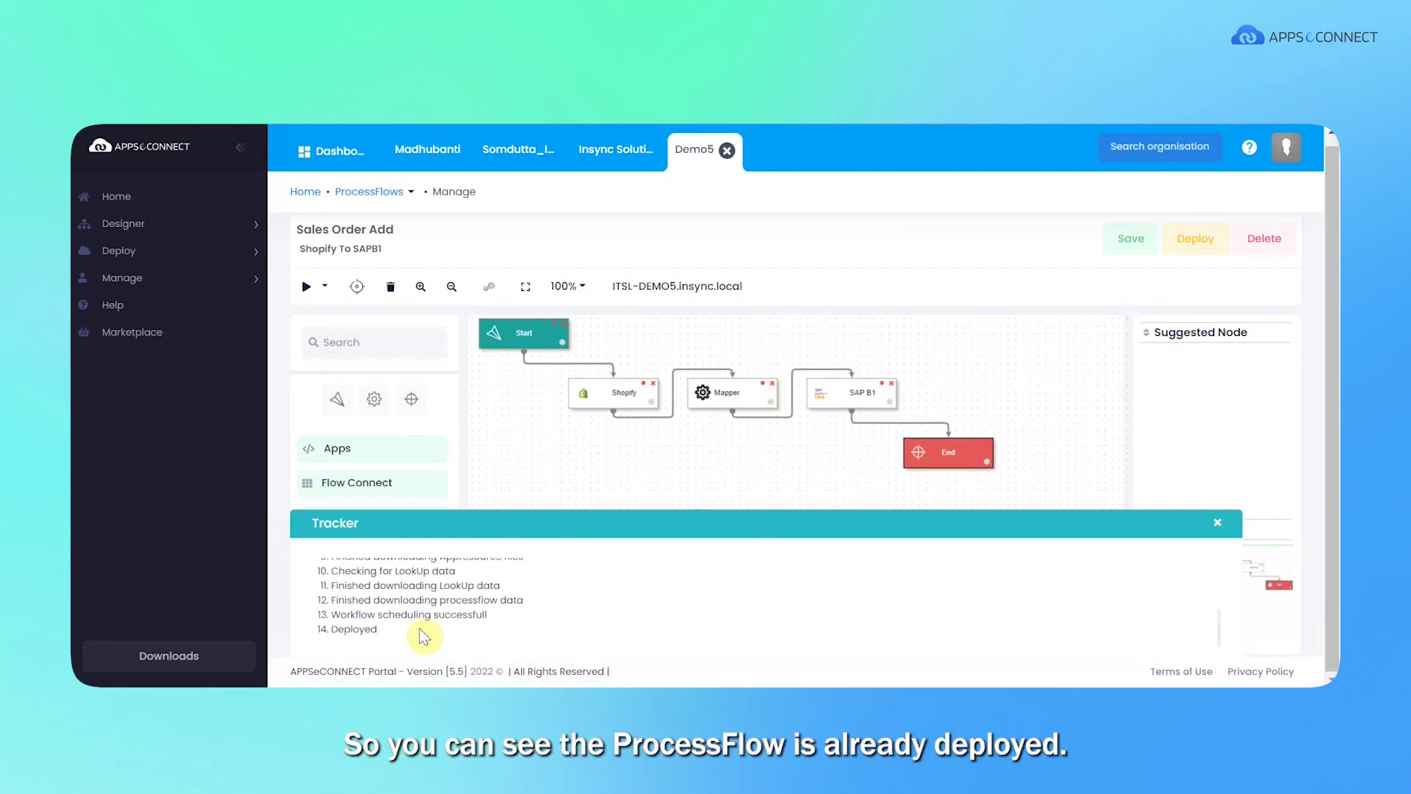
mouse_move(386, 647)
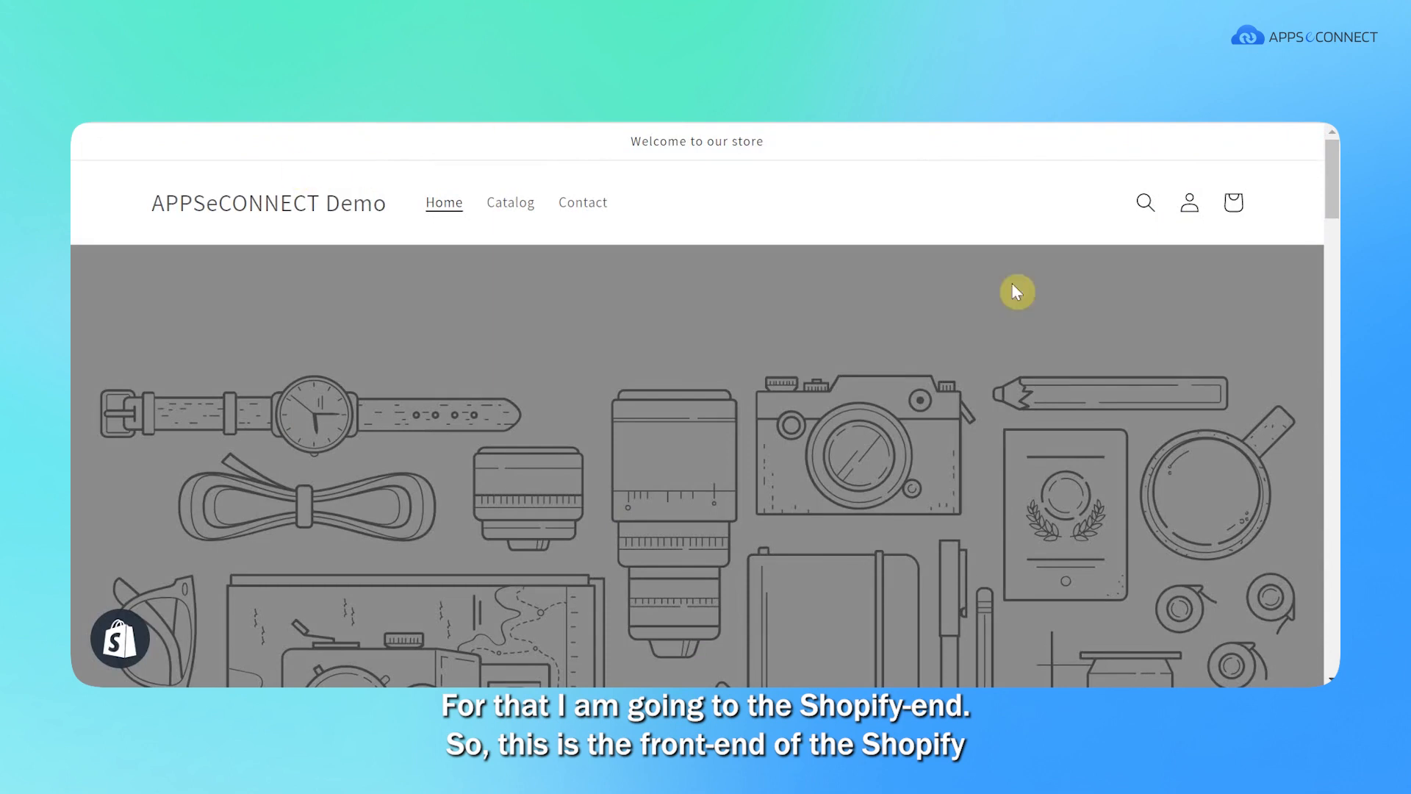
mouse_move(1188, 201)
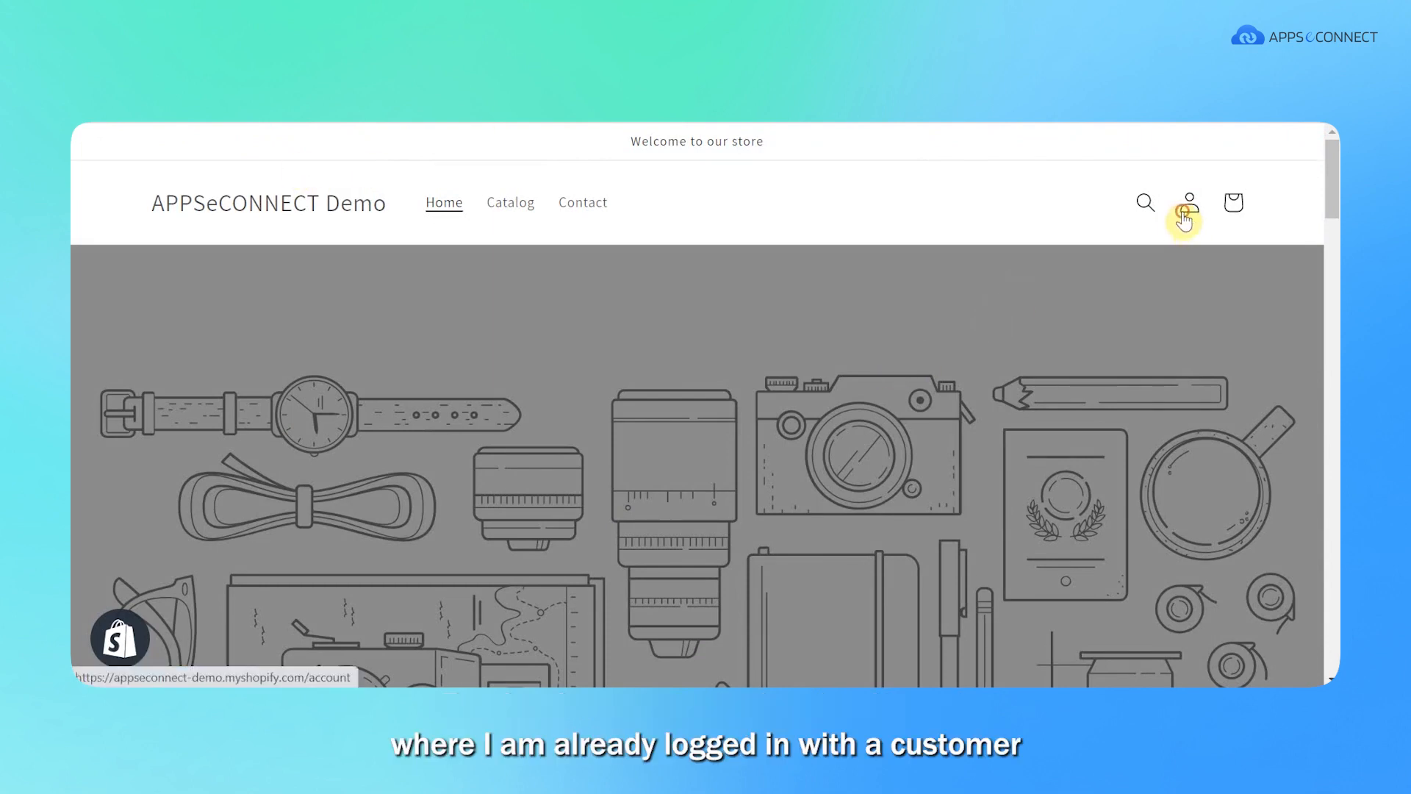
- View the customer's order history (order #1002), then go to the Products catalog
click(1188, 201)
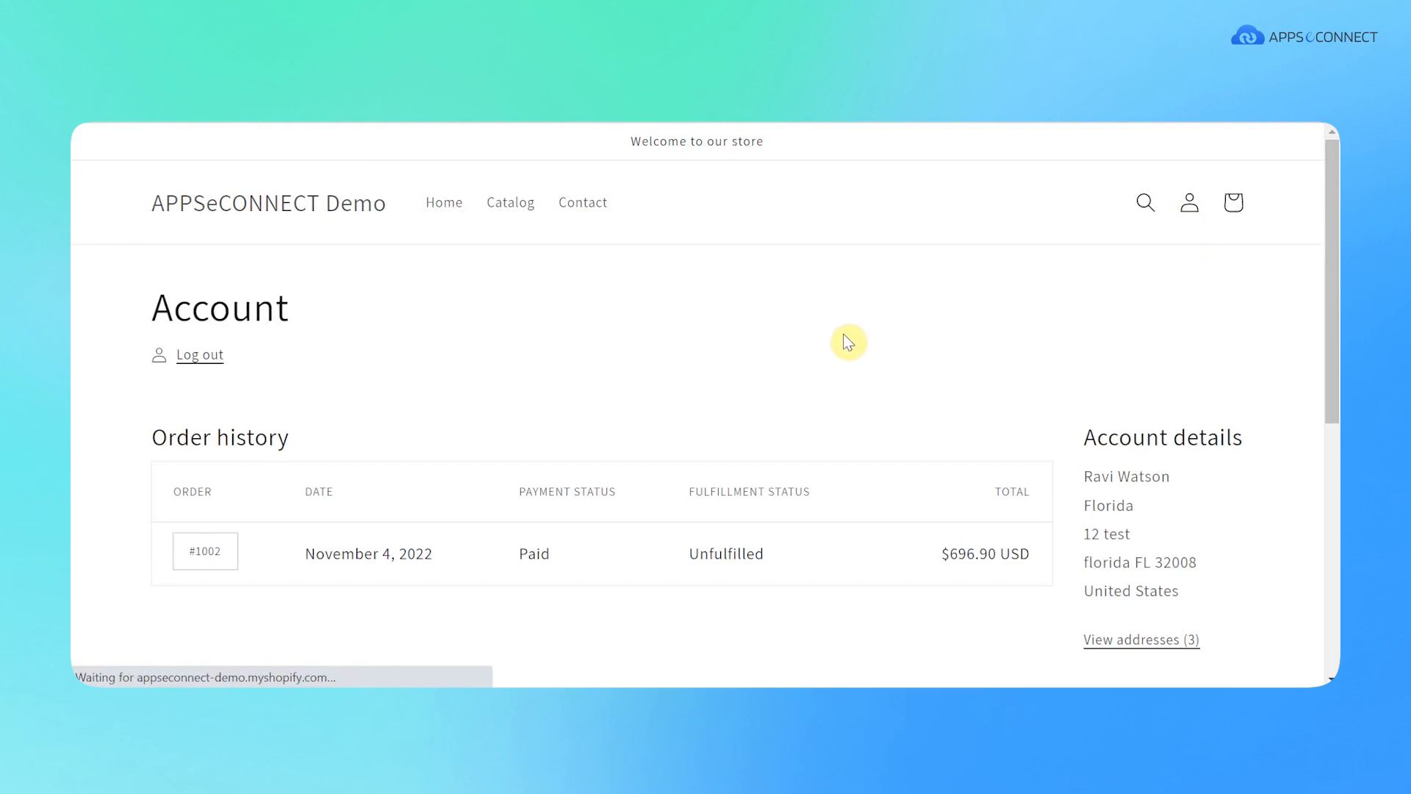
mouse_move(510, 201)
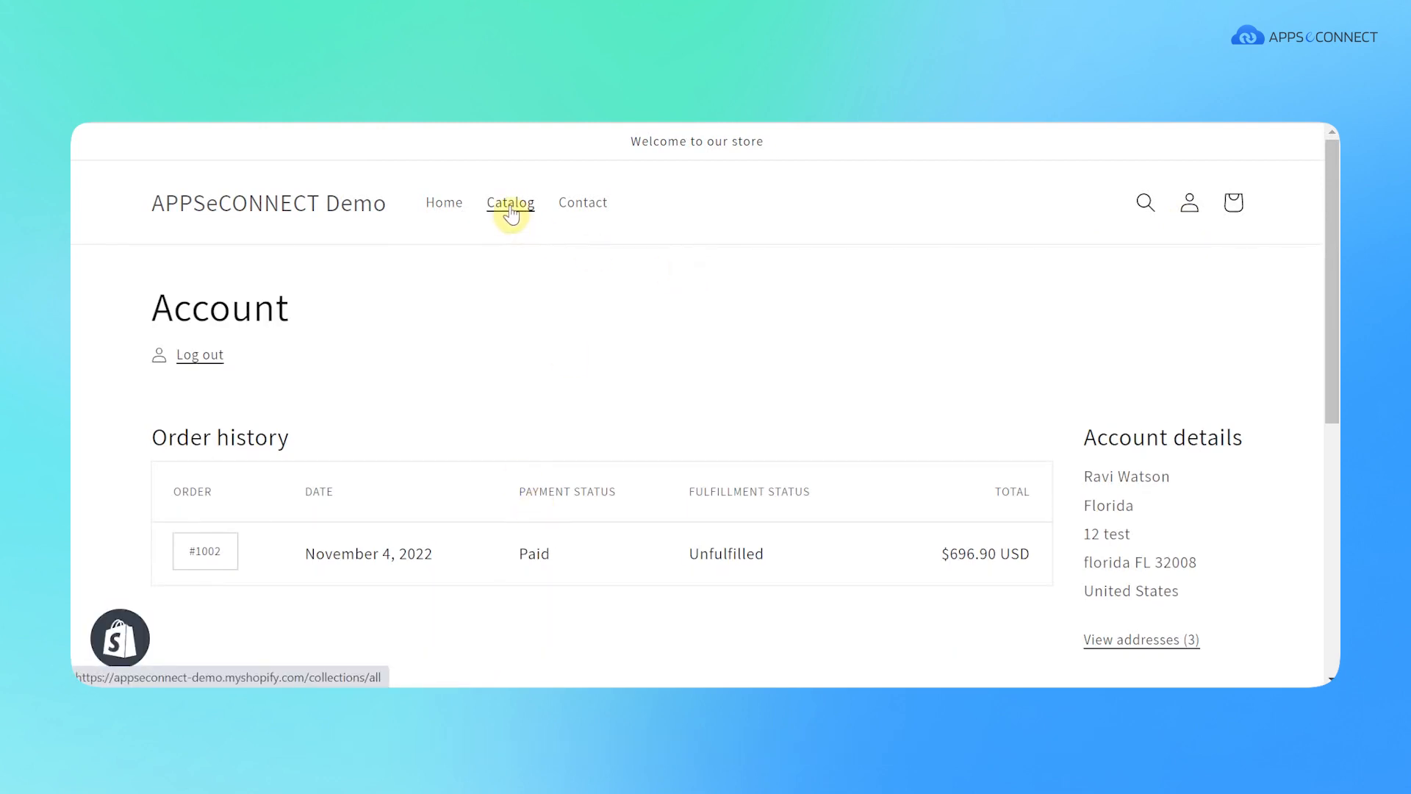
click(510, 202)
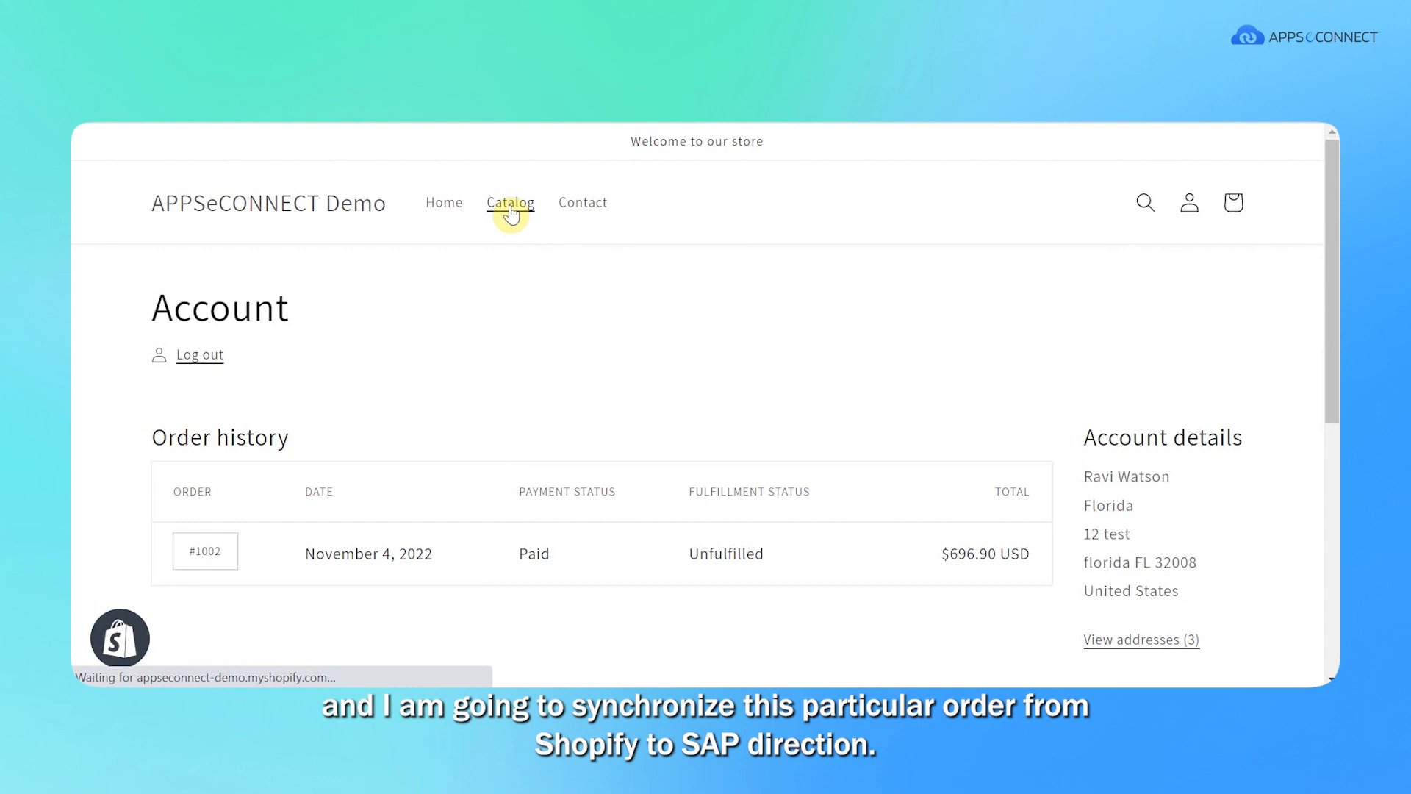
click(510, 201)
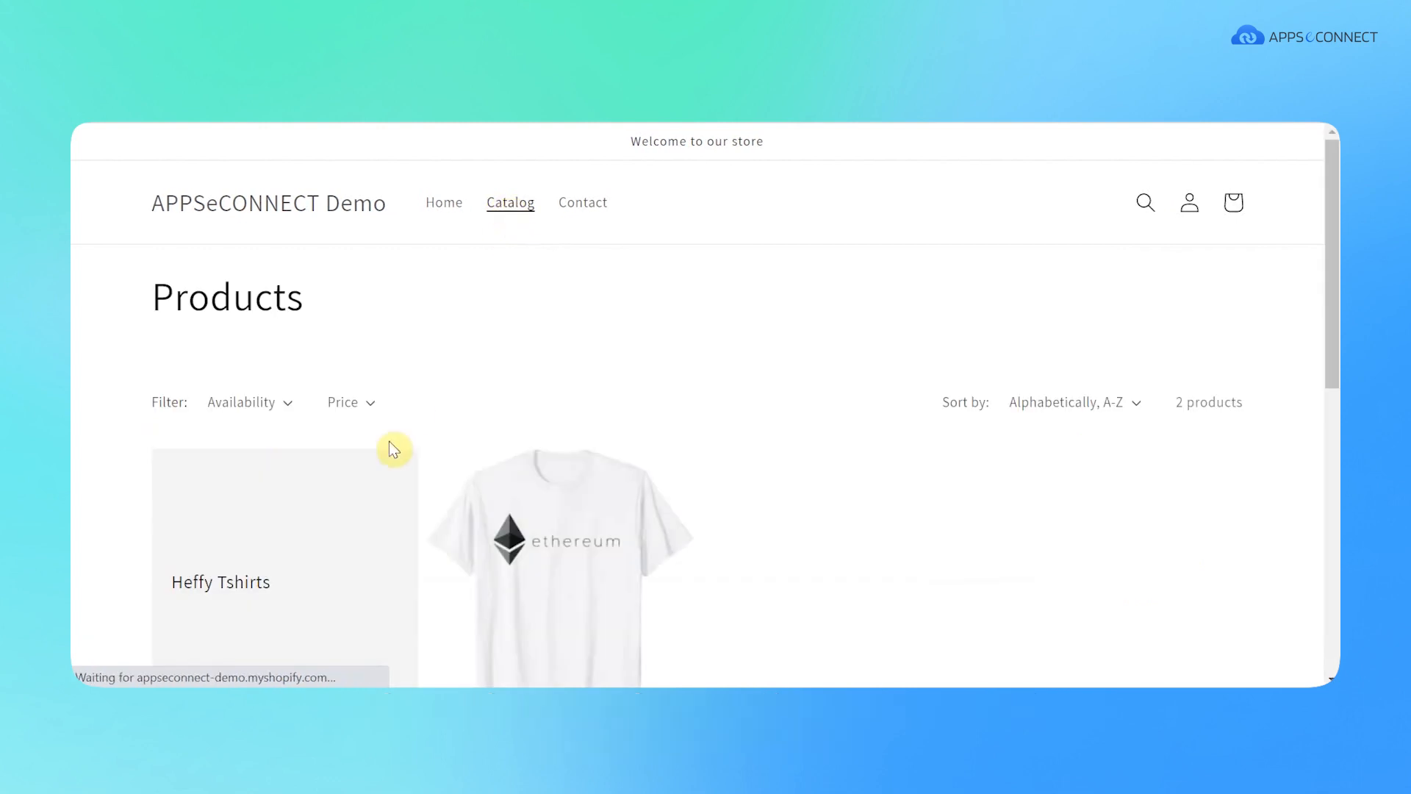
- Add Heffy Tshirts to the cart and proceed to checkout
click(220, 582)
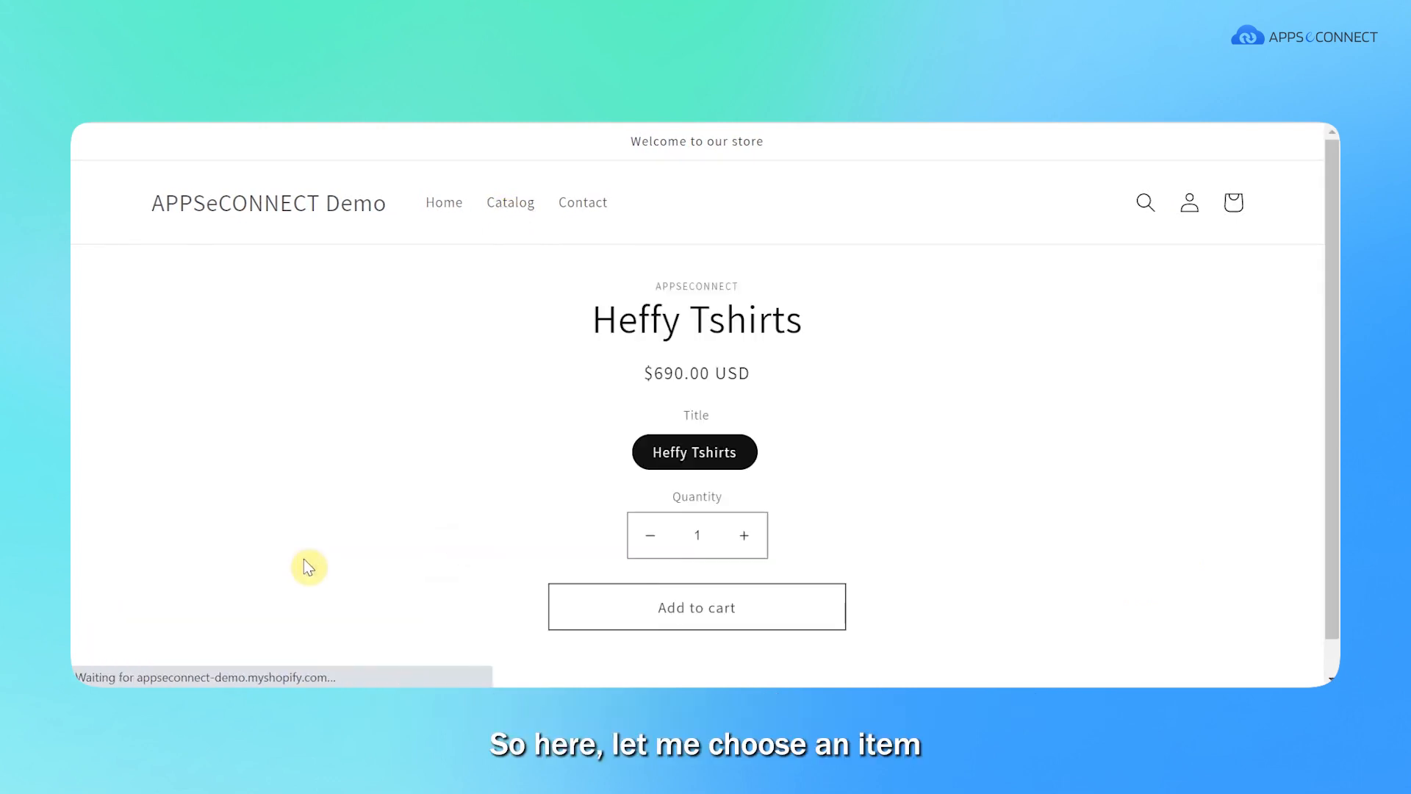
click(696, 606)
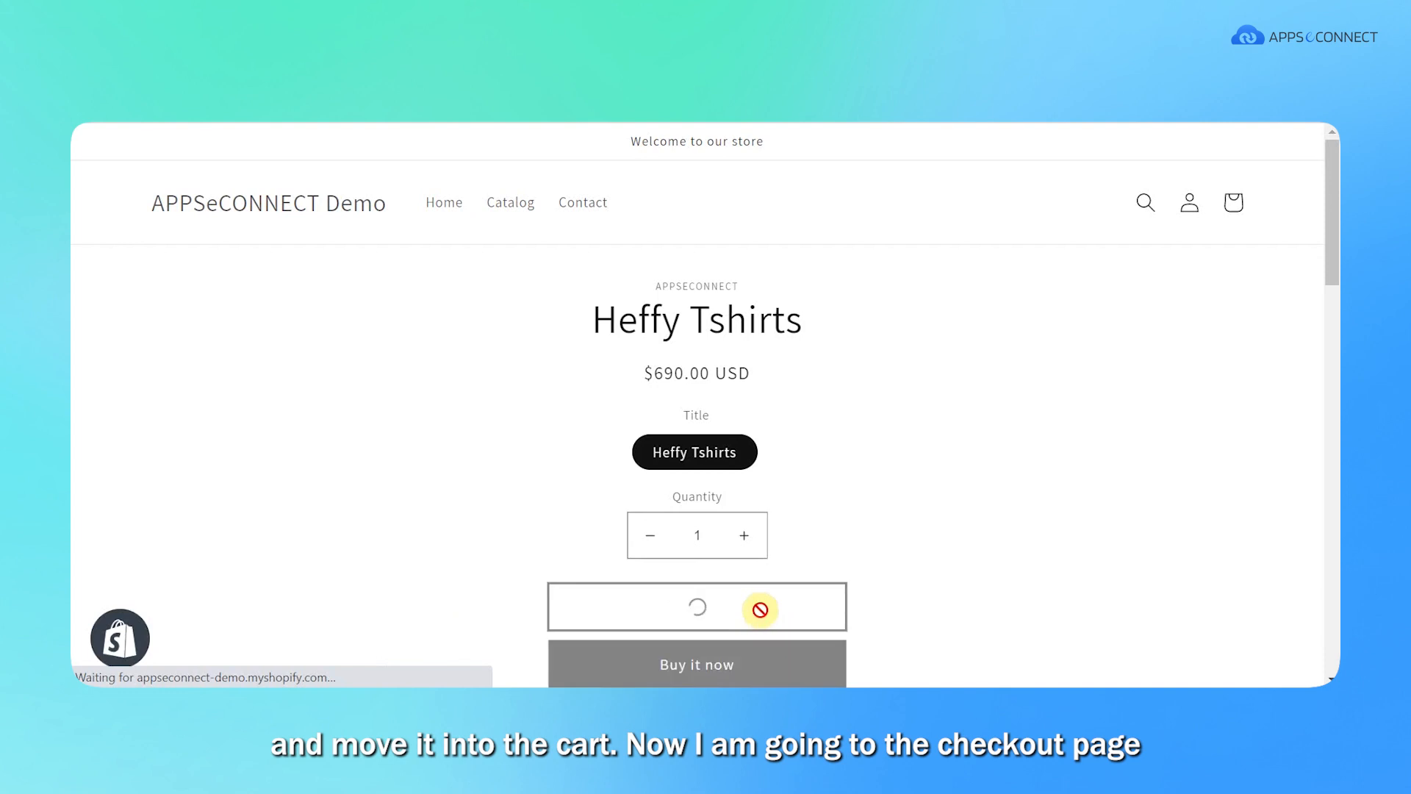
click(695, 605)
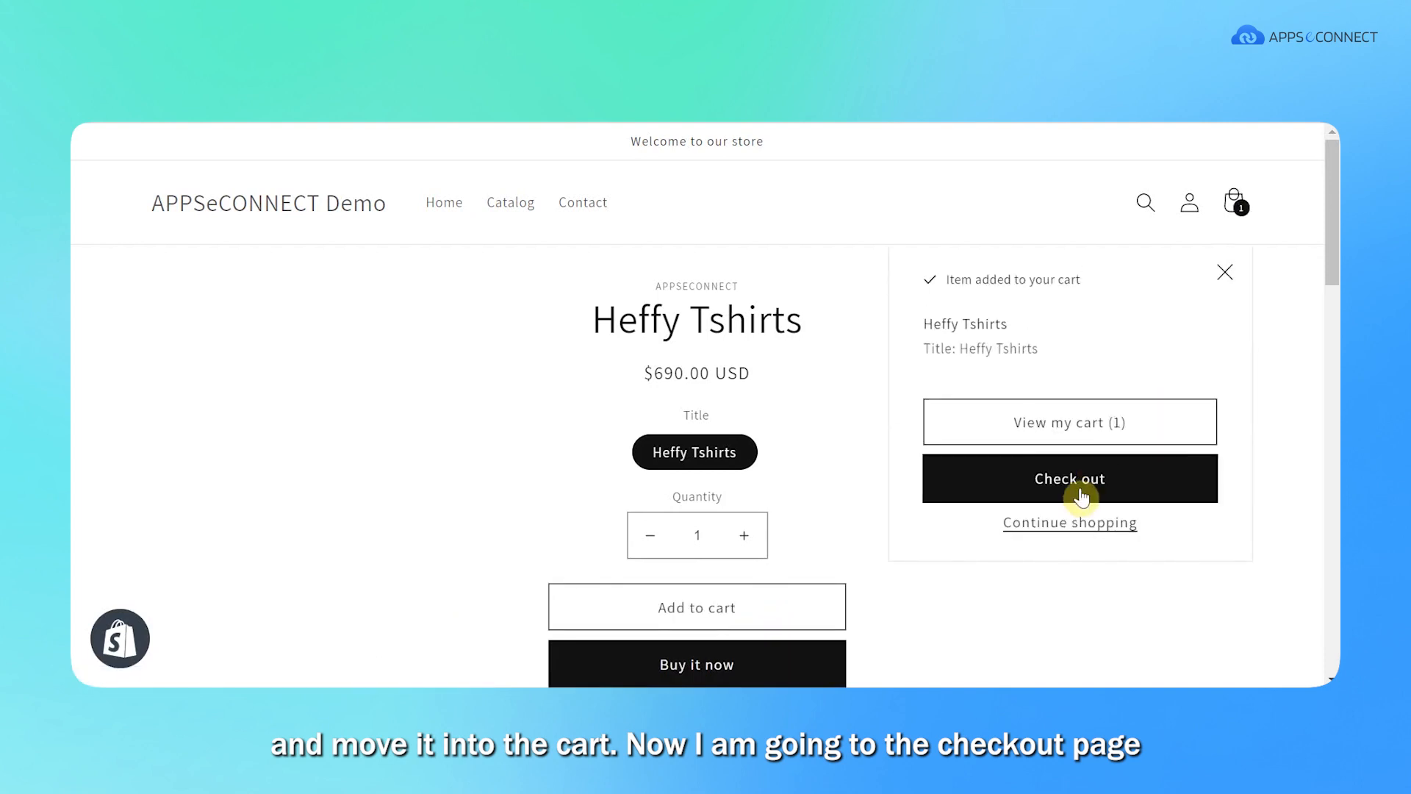
click(1069, 478)
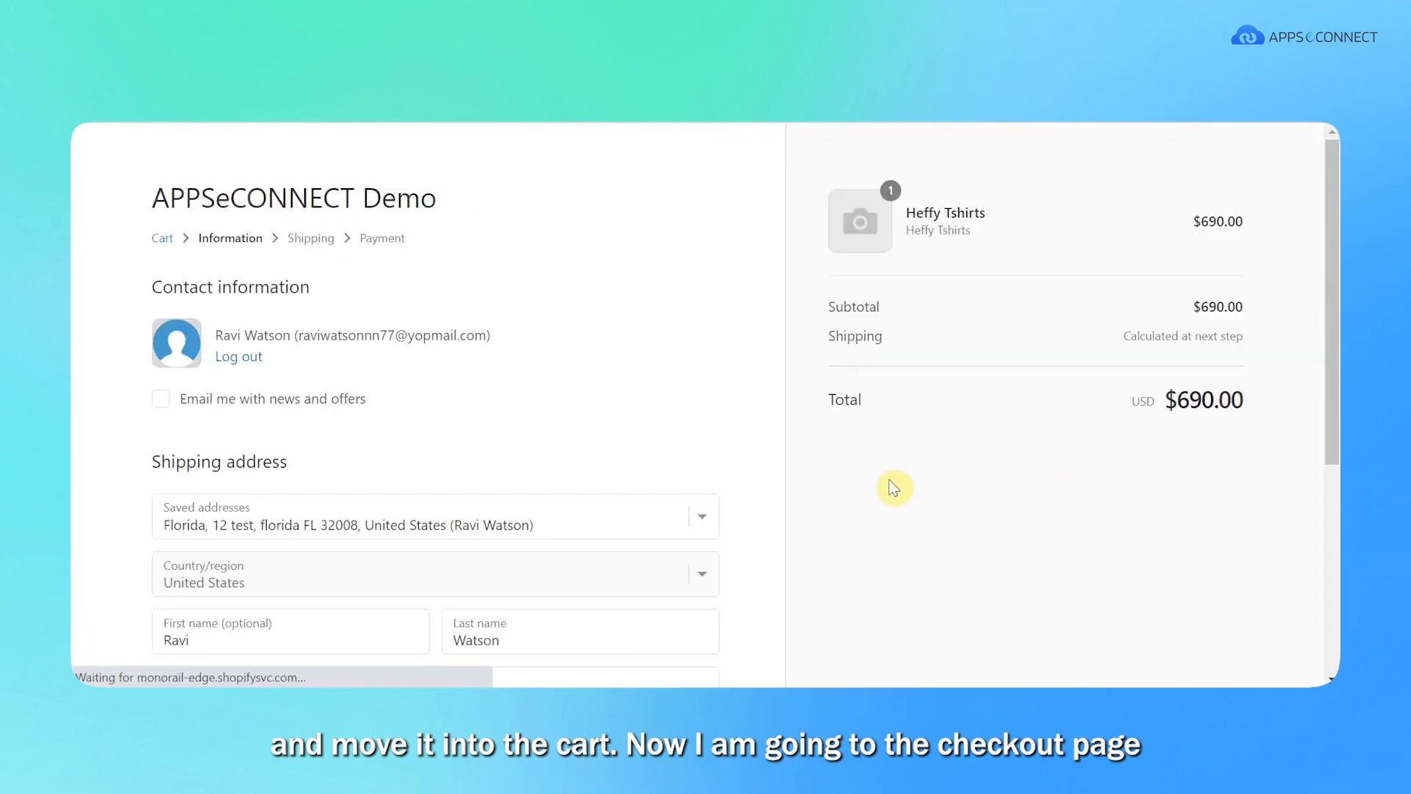
- Keep the saved Florida shipping address and continue to shipping
scroll(down, 3)
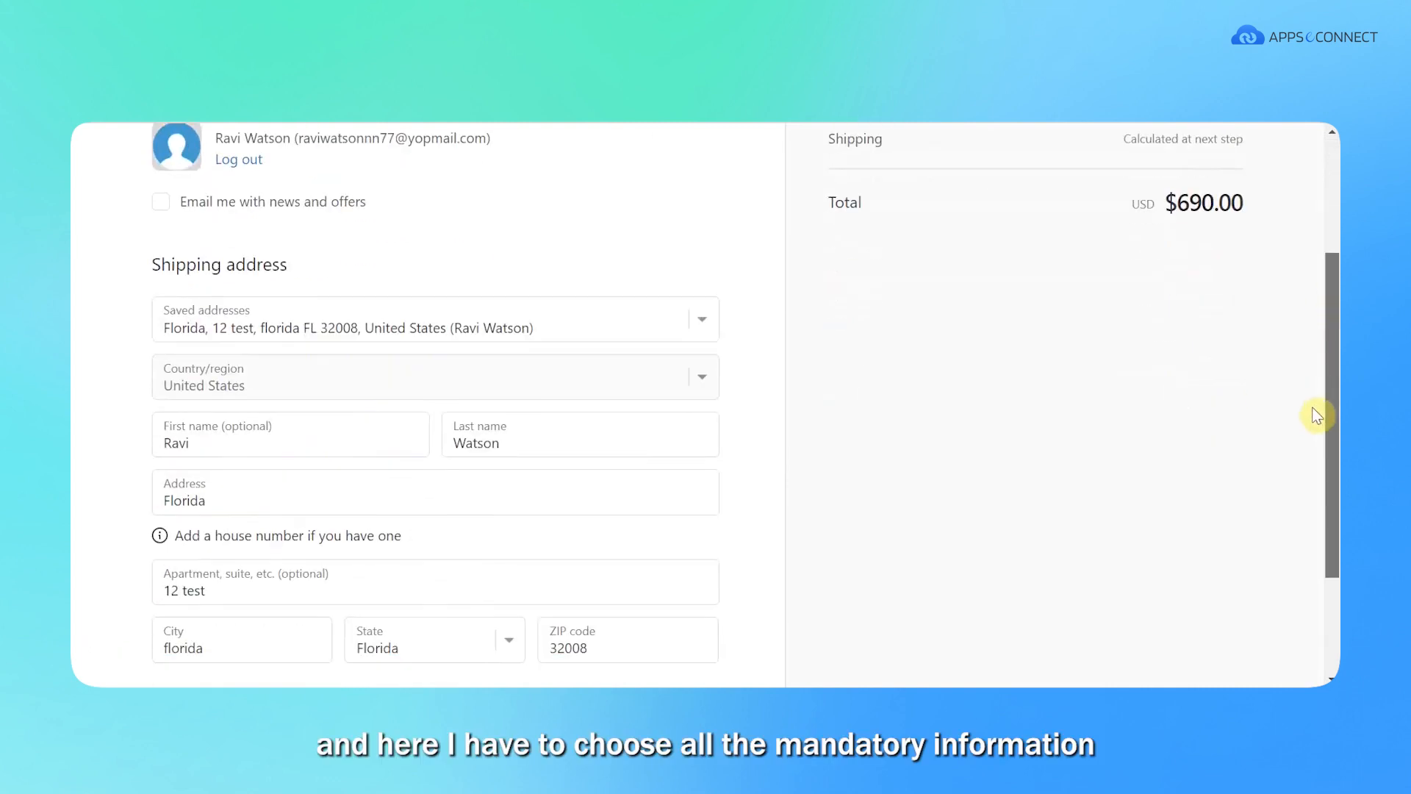
scroll(down, 3)
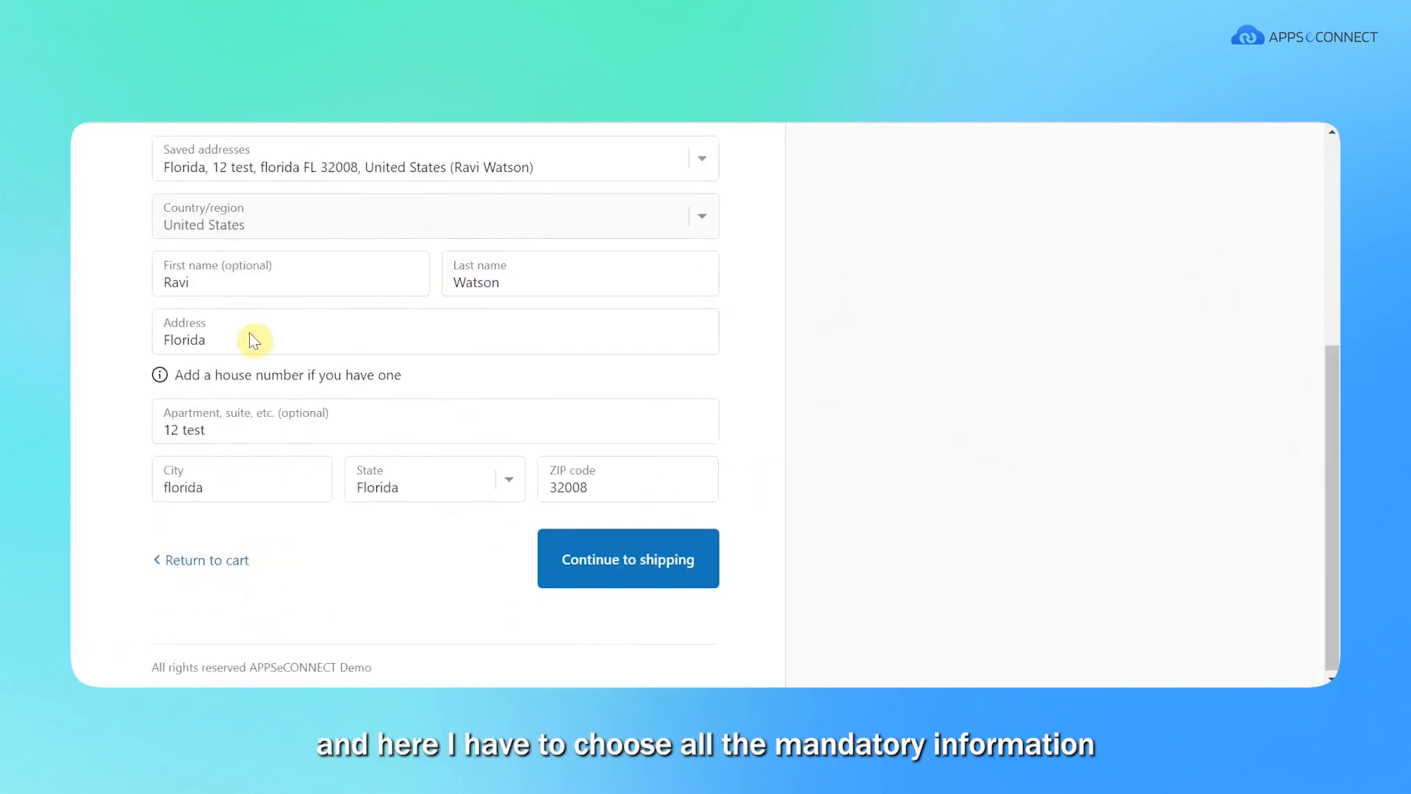
mouse_move(311, 629)
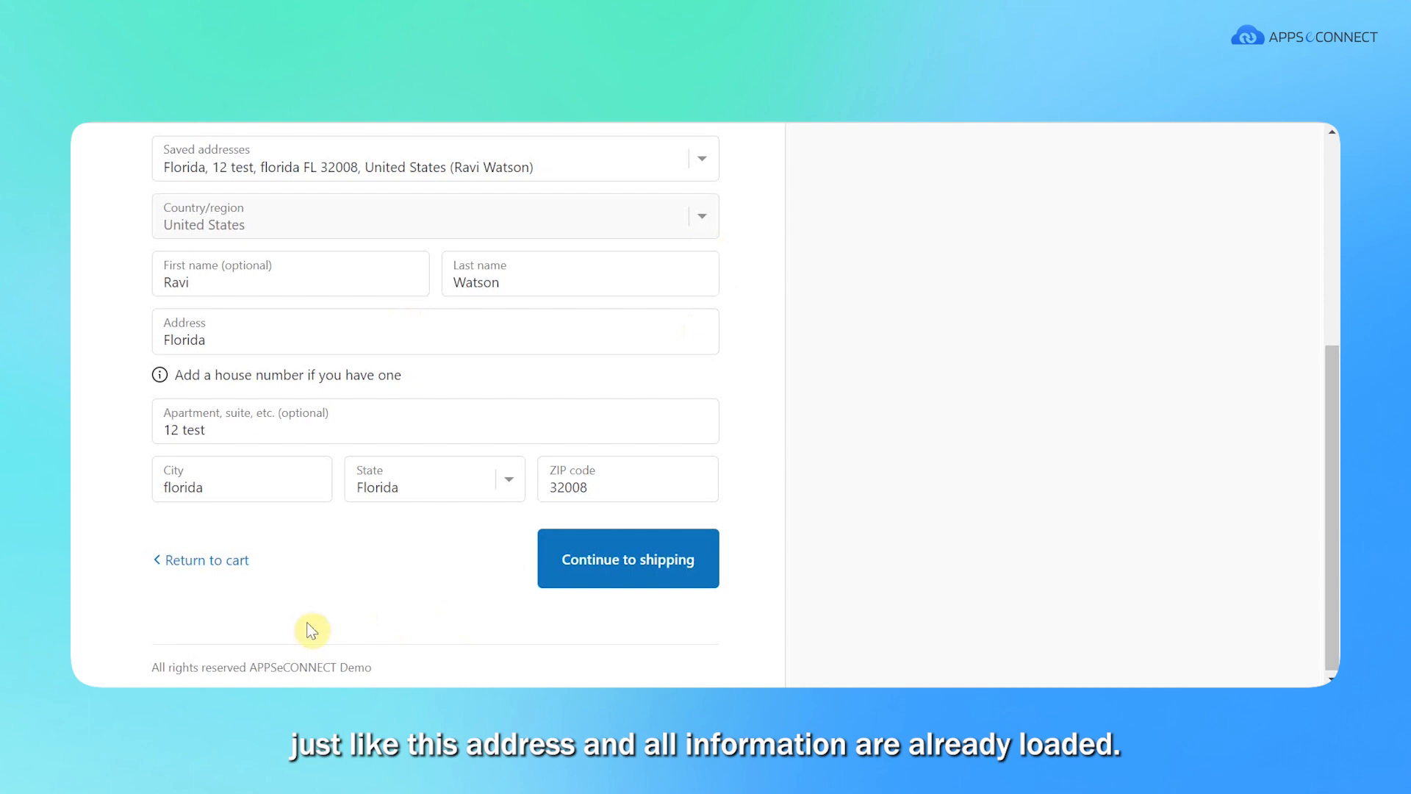
mouse_move(670, 576)
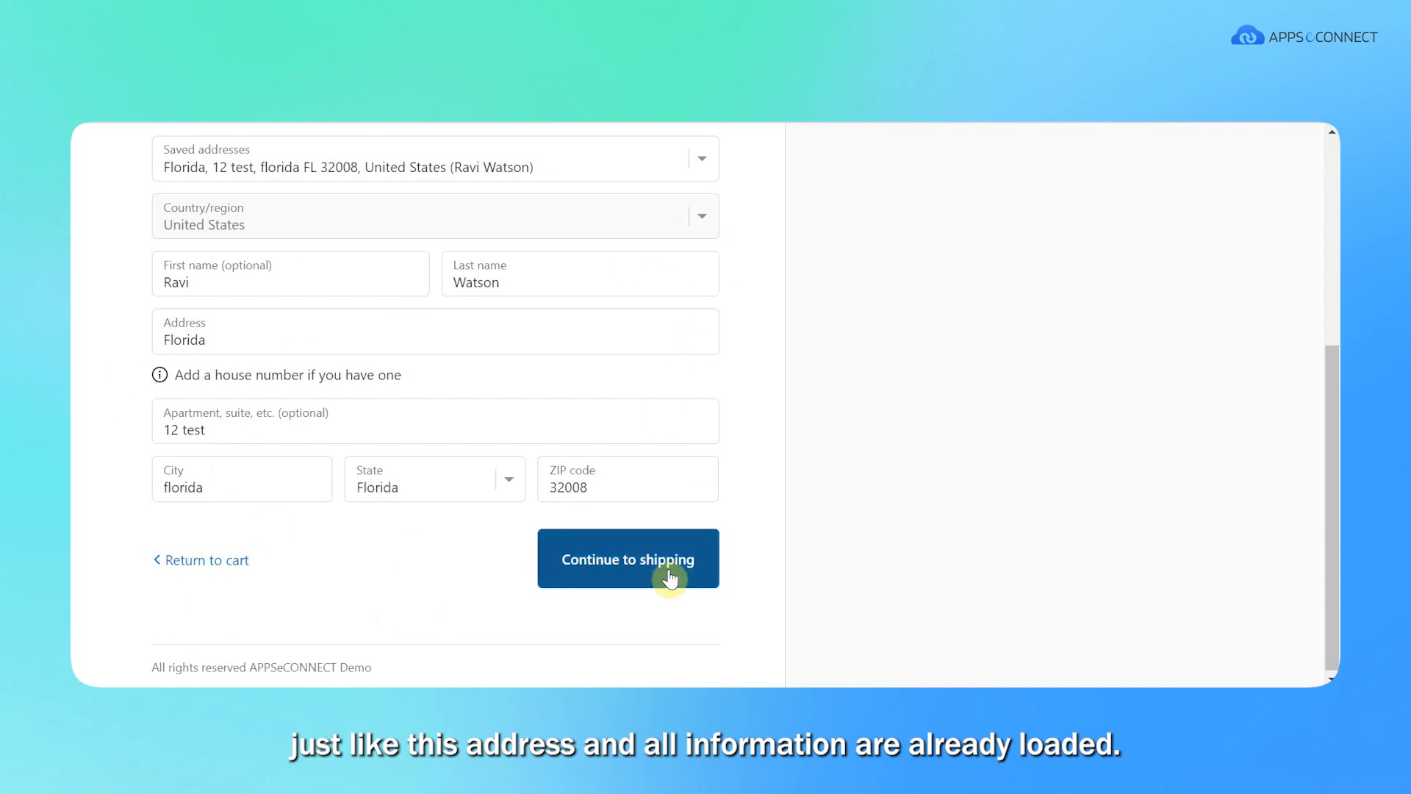
click(628, 559)
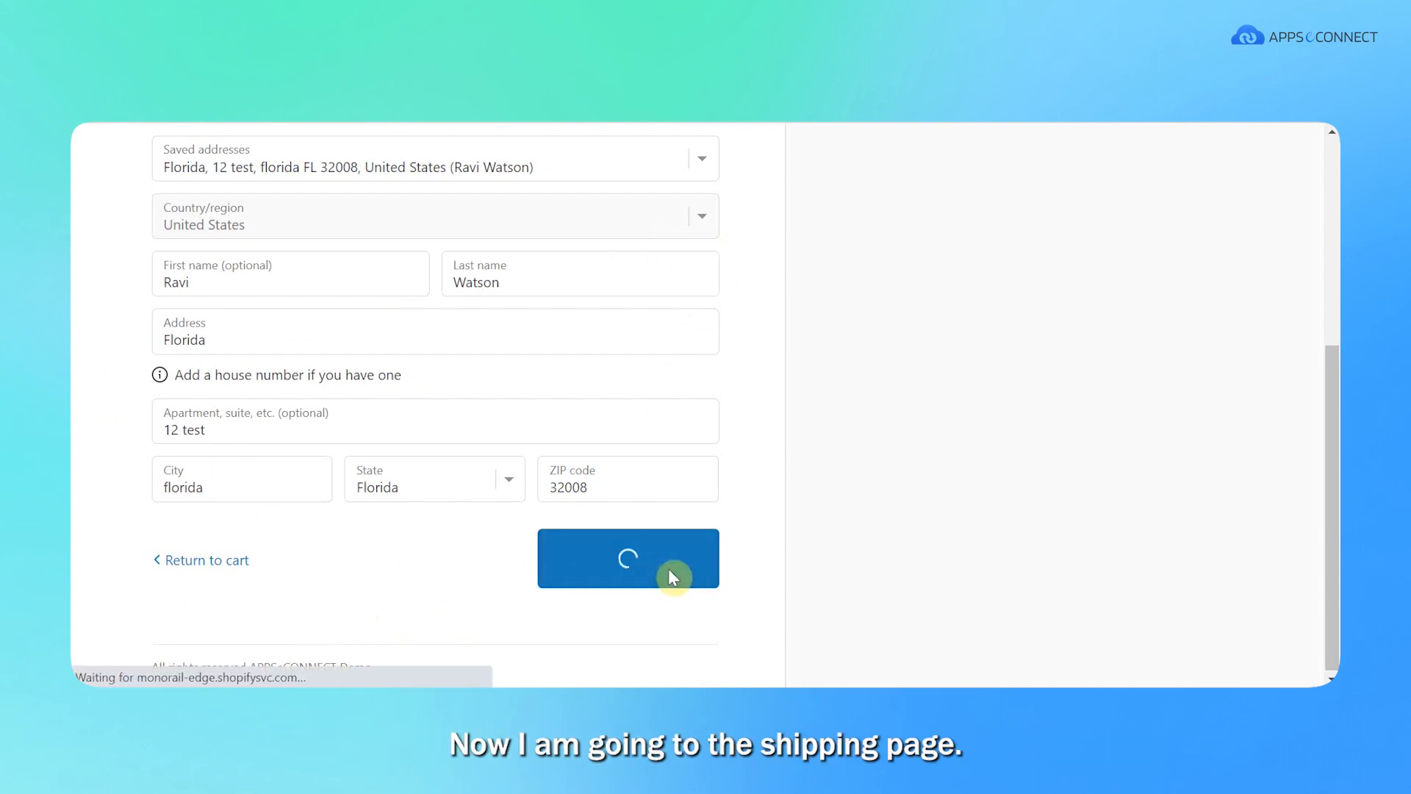
- Choose Standard shipping at $6.90 and continue to payment
click(628, 559)
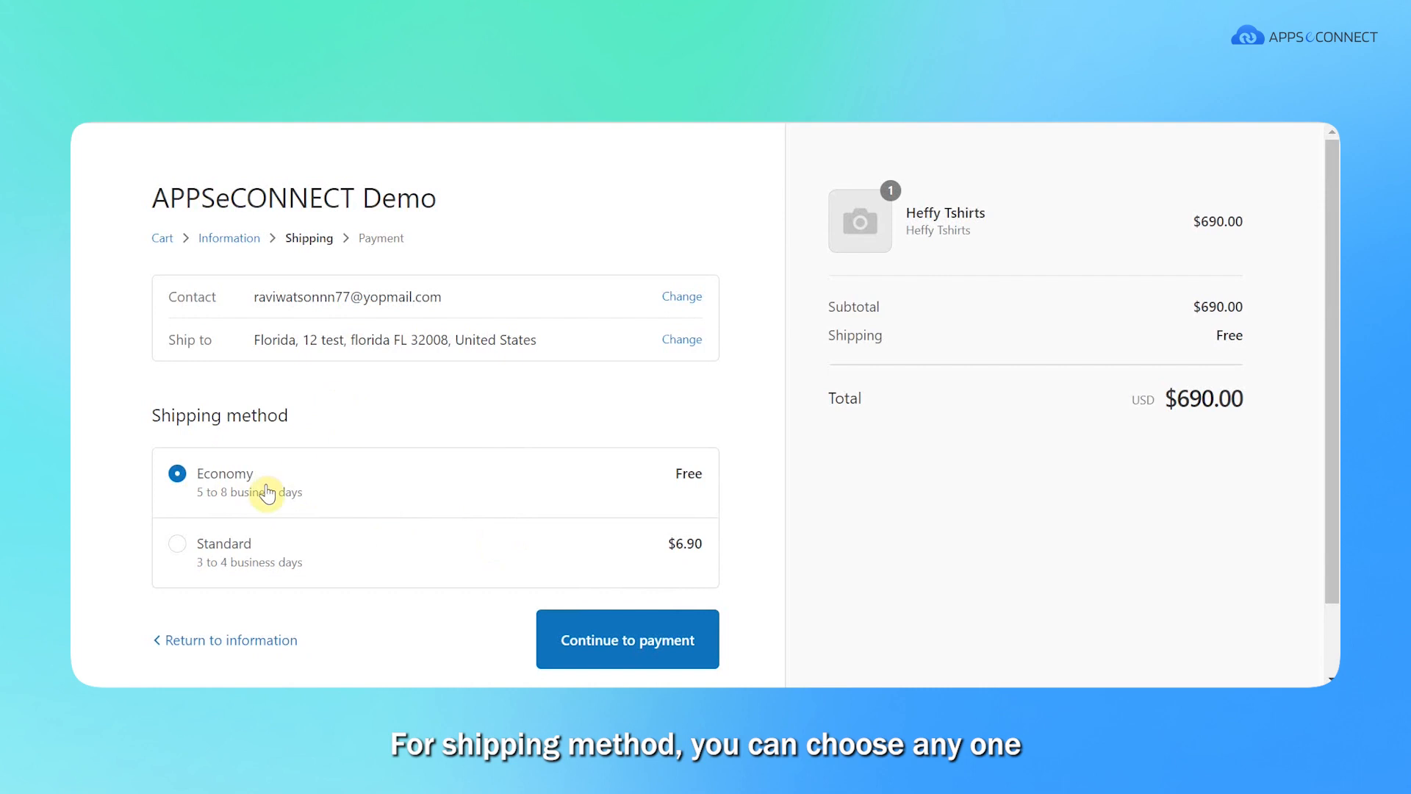
mouse_move(183, 551)
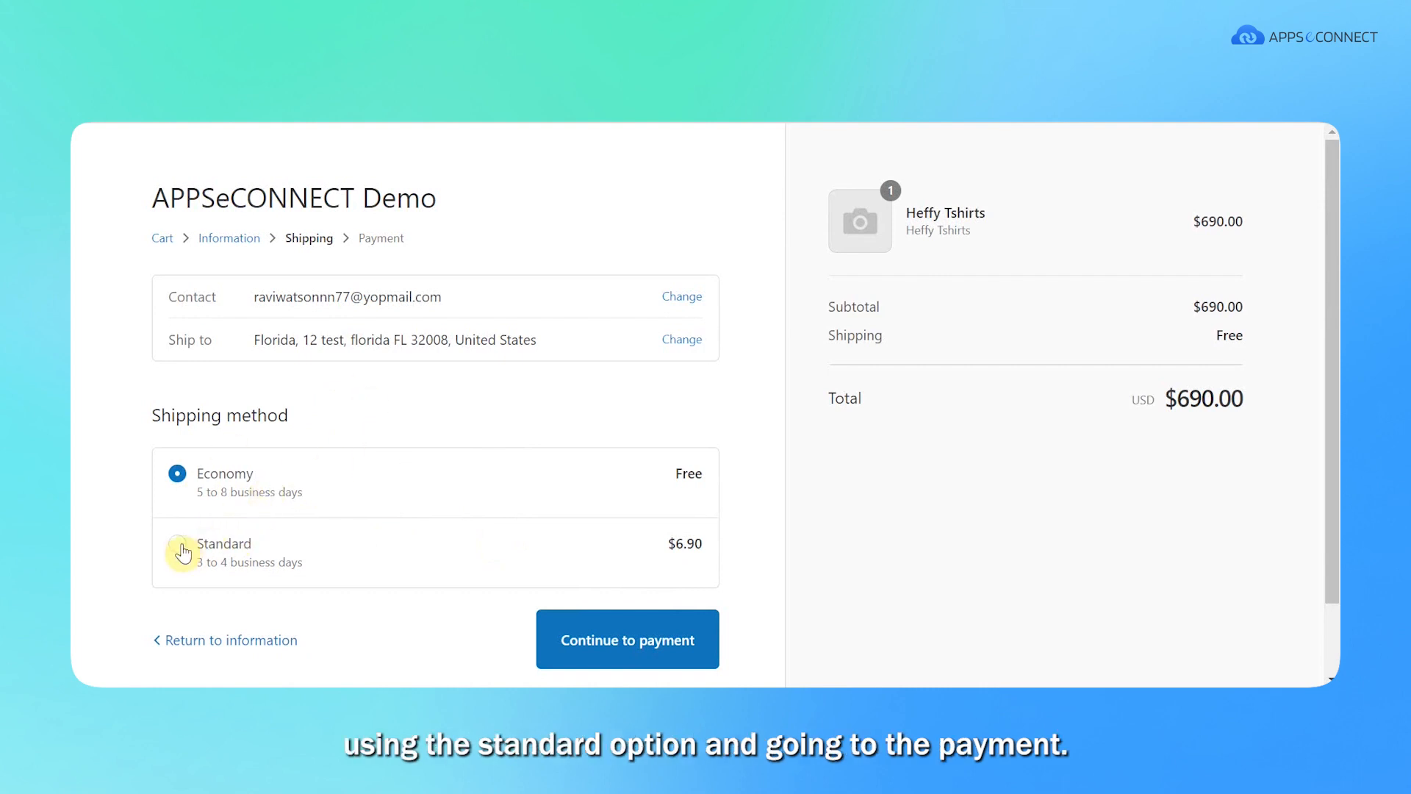
click(627, 639)
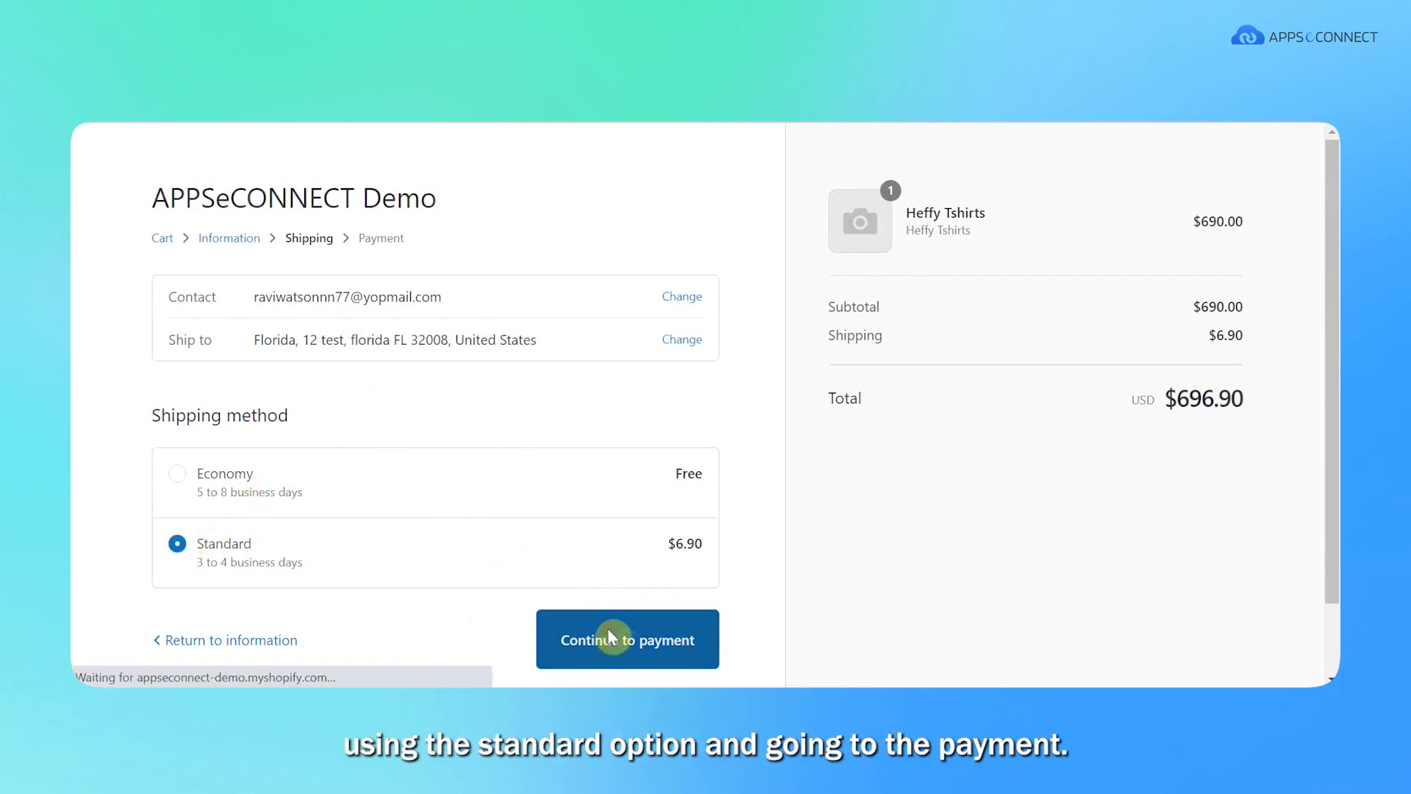
click(626, 640)
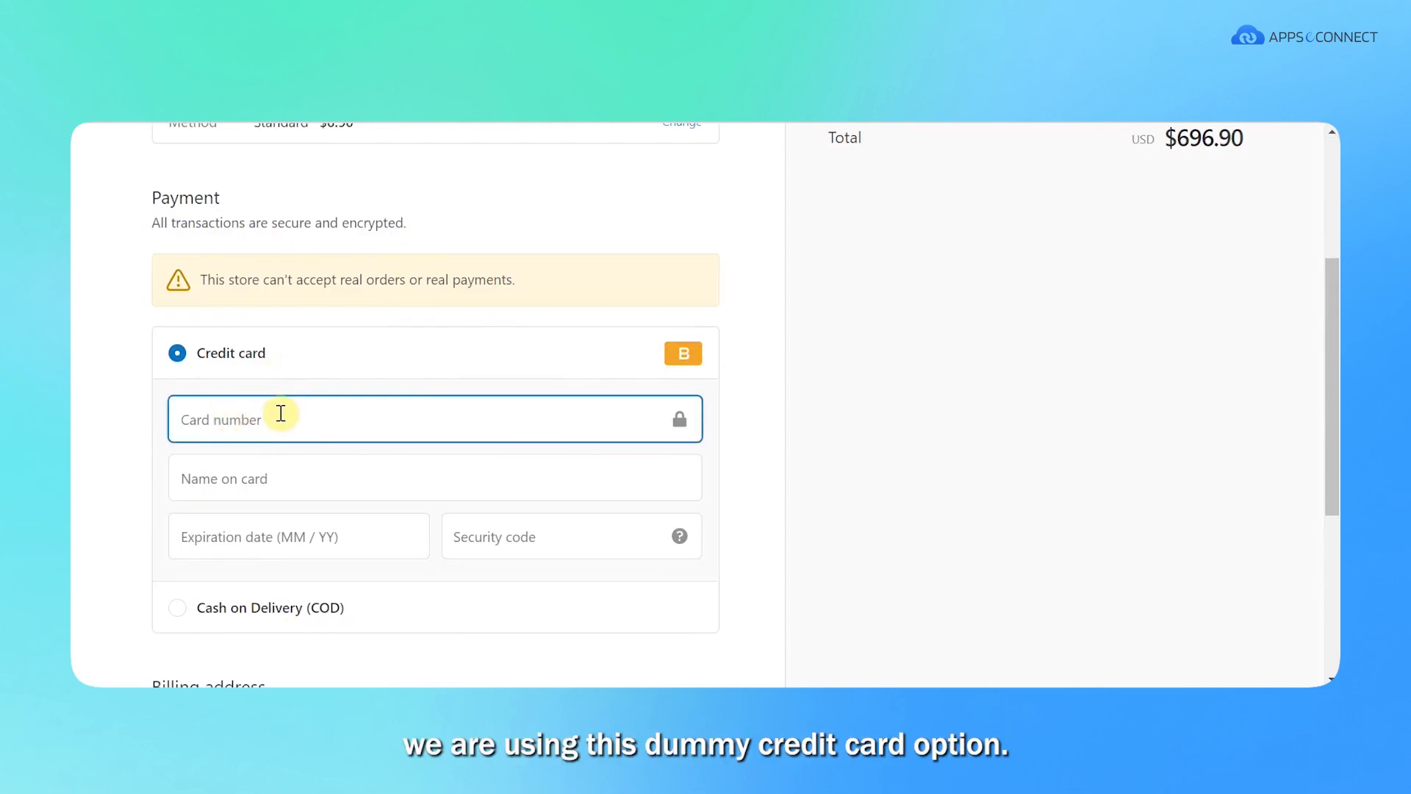
- Enter dummy credit card details and pay to place the $696.90 order
text(1)
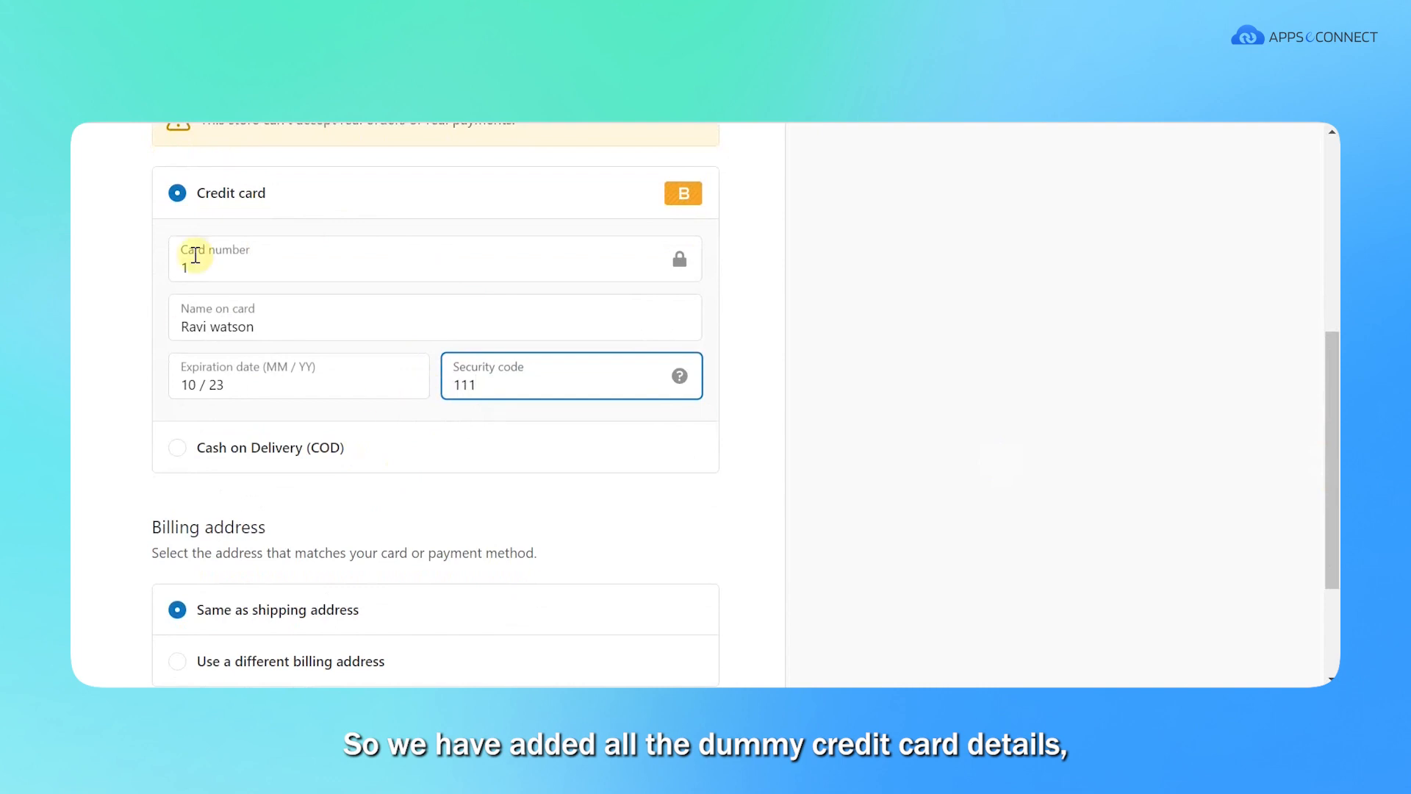
mouse_move(1332, 457)
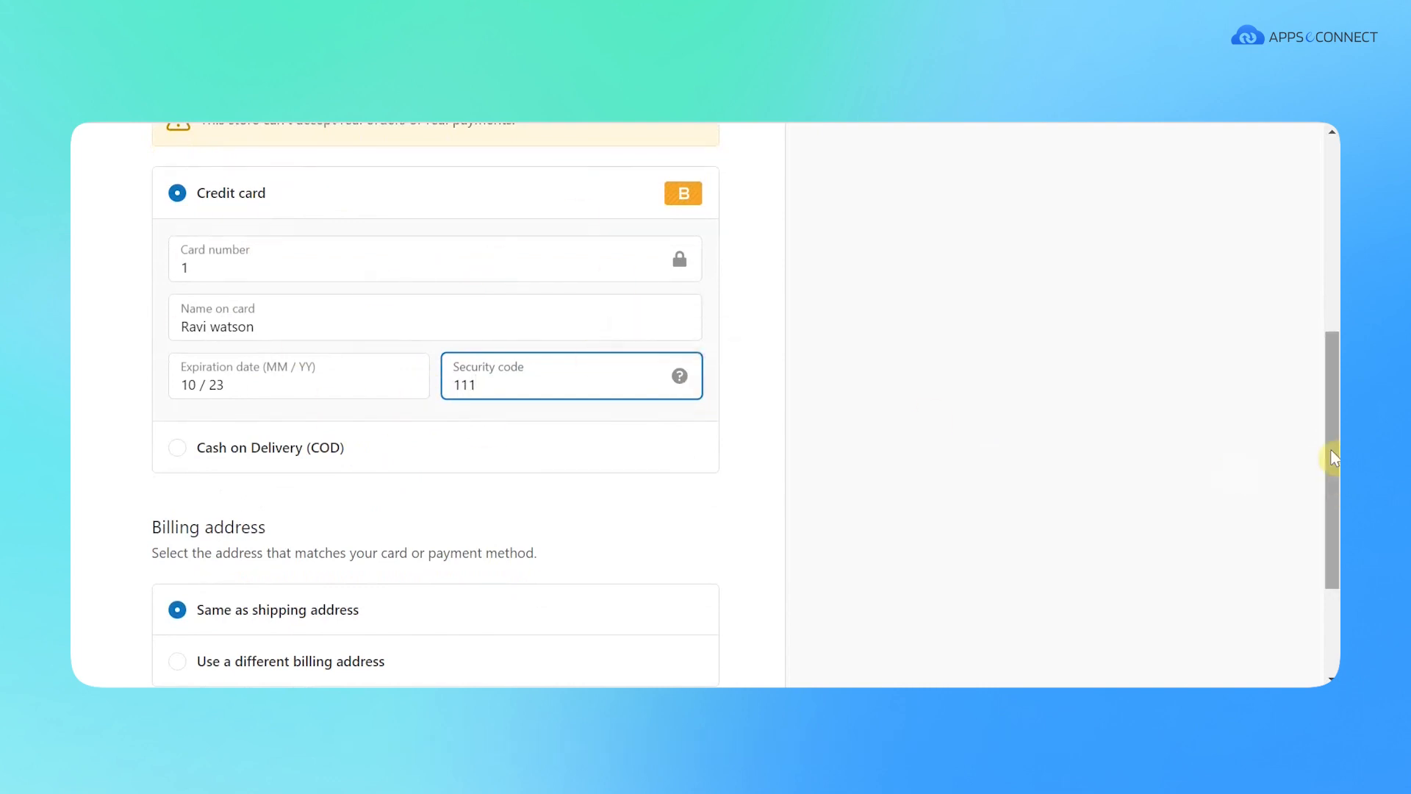
scroll(down, 3)
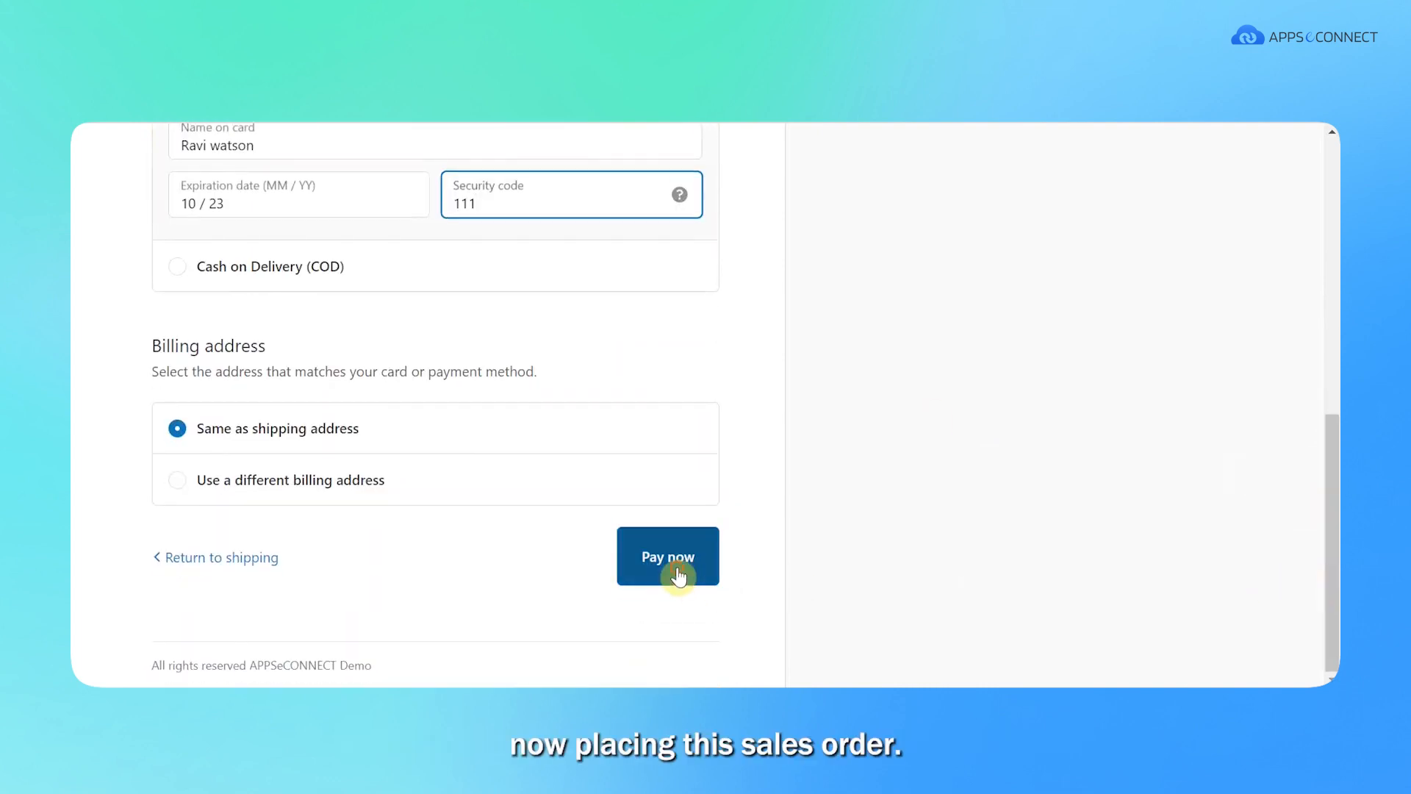
click(668, 556)
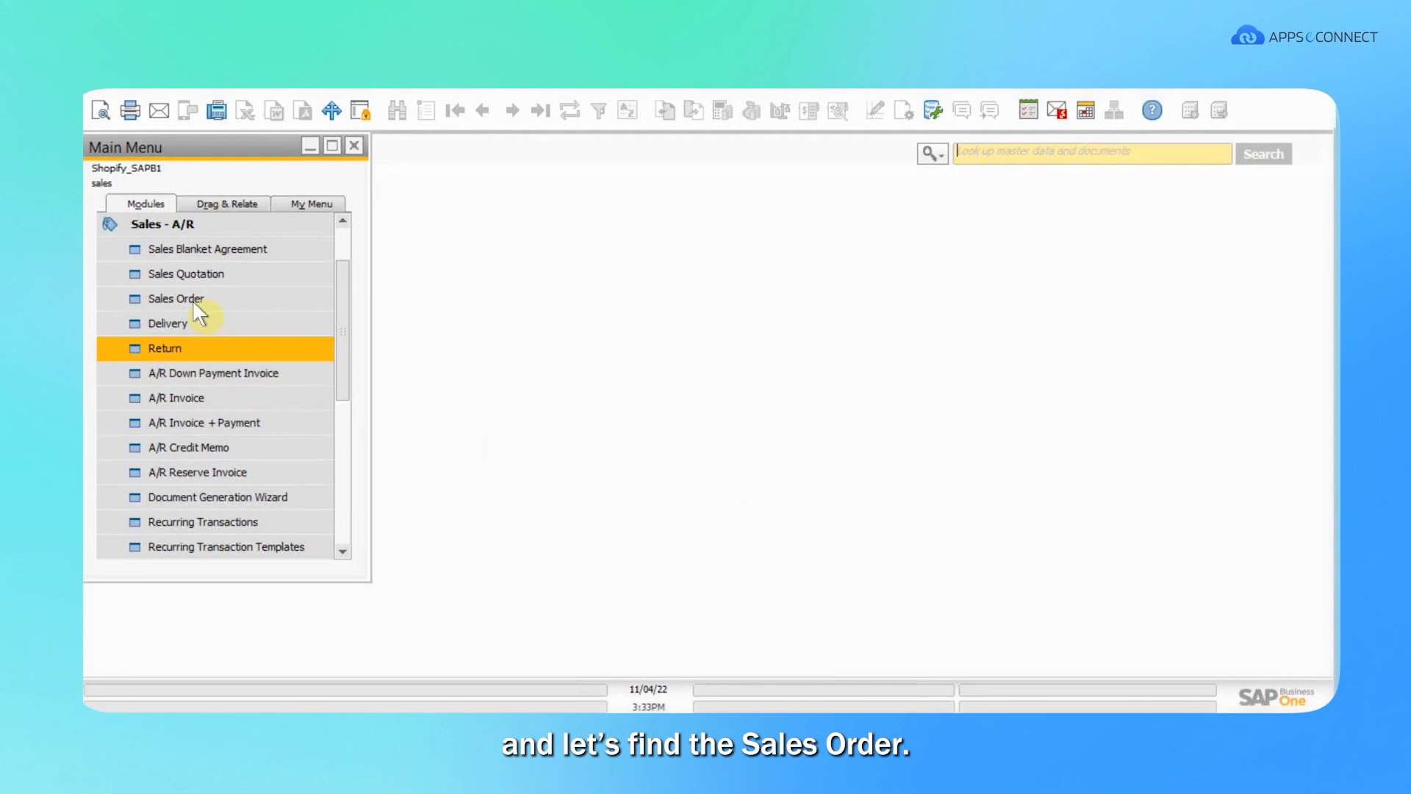
- Bring up the Sales Order document window from the Sales - A/R module
click(176, 298)
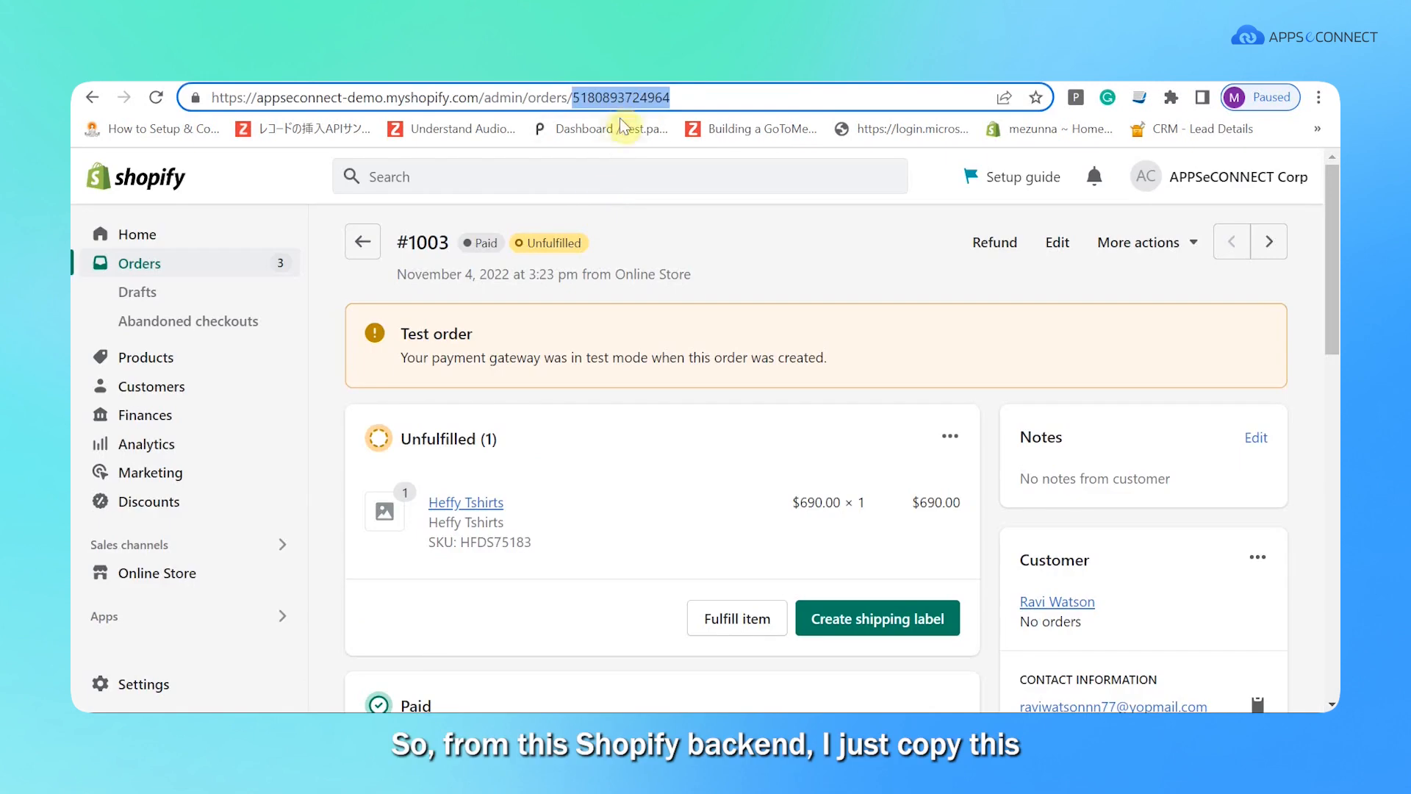
mouse_move(623, 113)
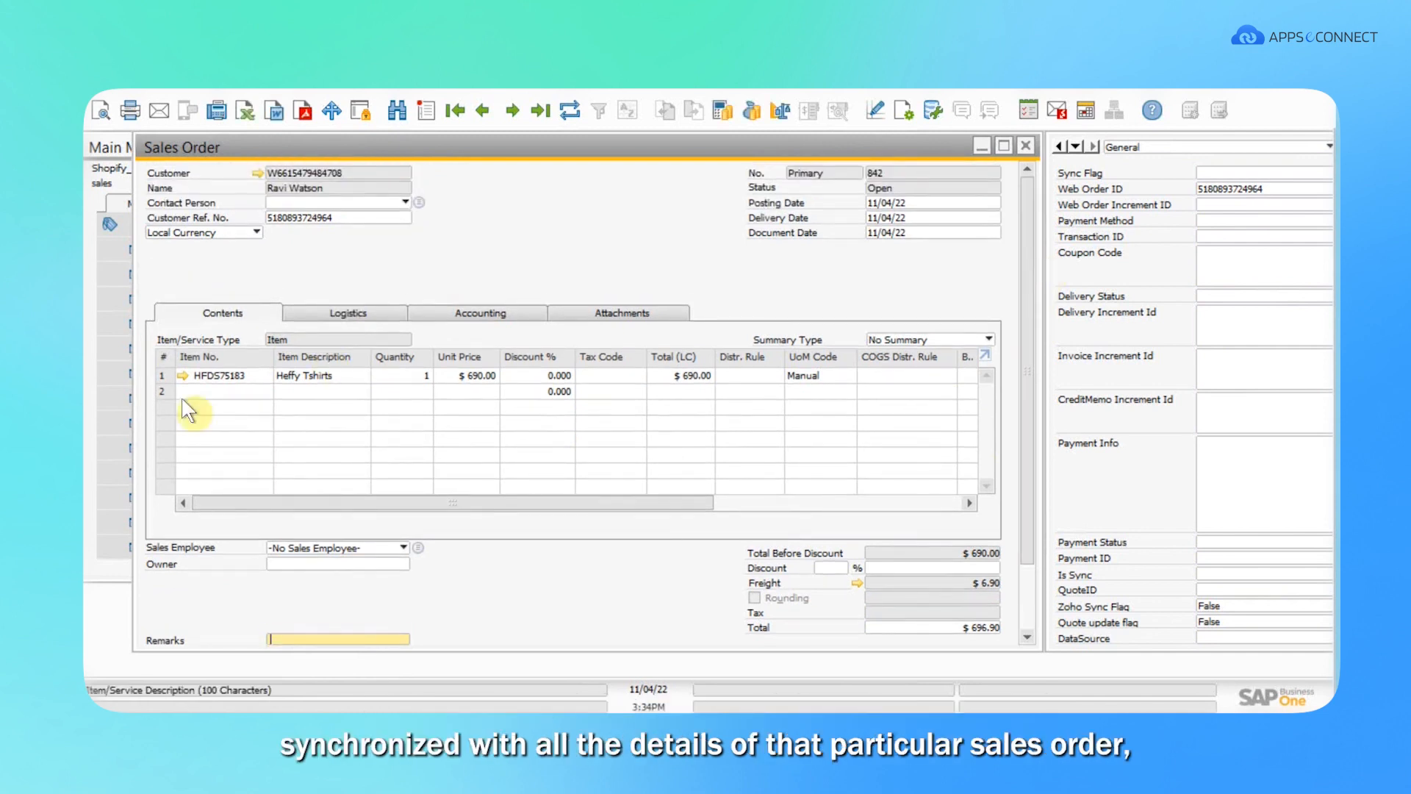
mouse_move(279, 438)
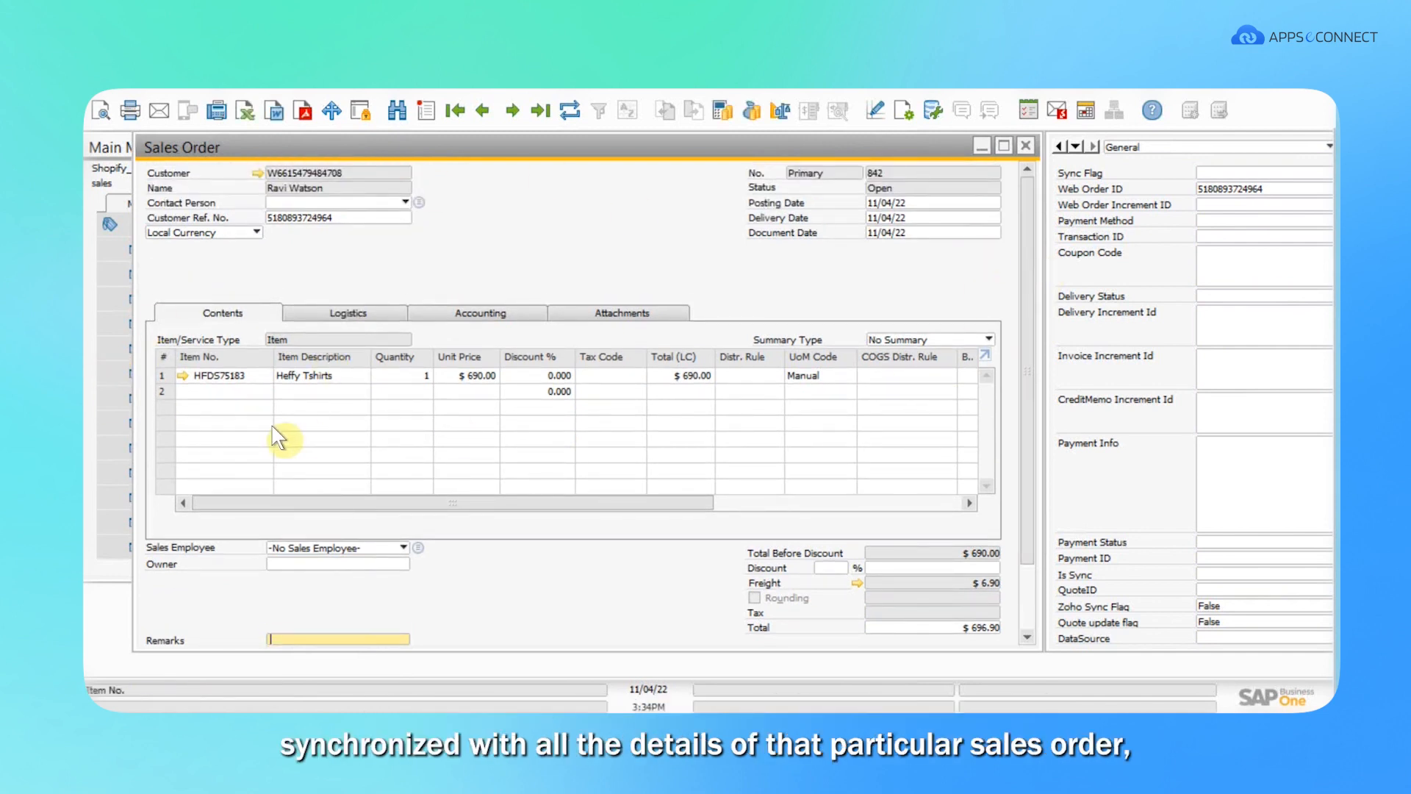
mouse_move(198, 374)
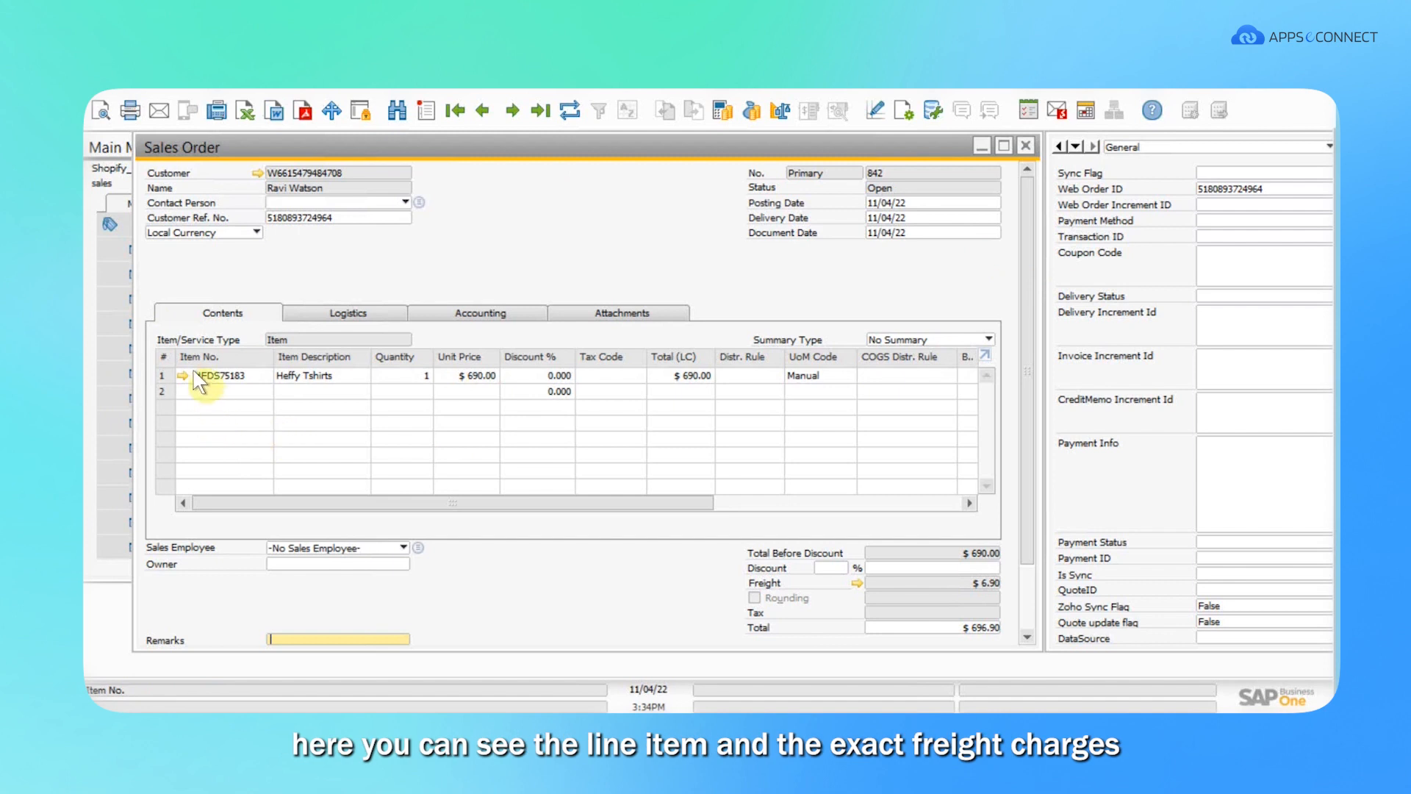
mouse_move(989, 594)
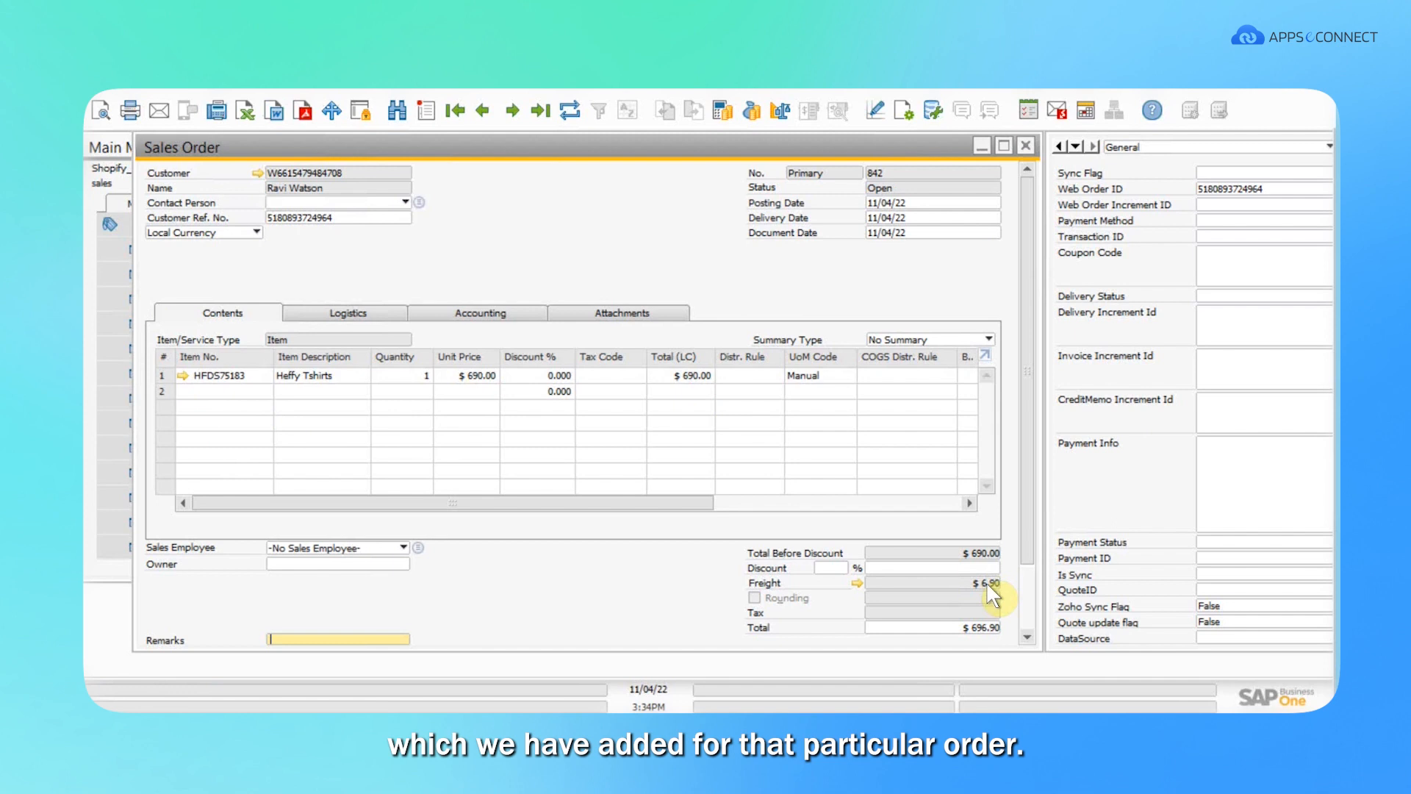
mouse_move(1247, 203)
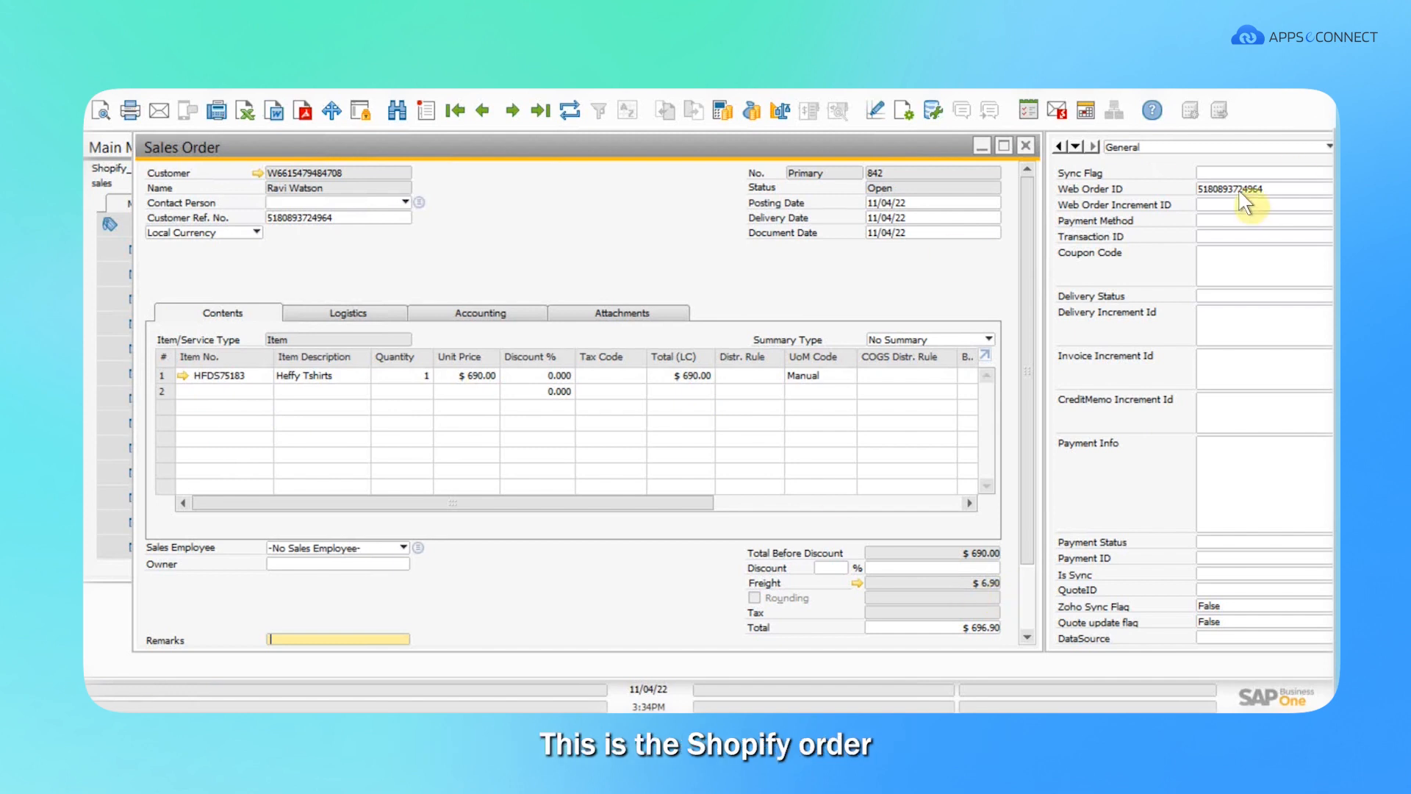